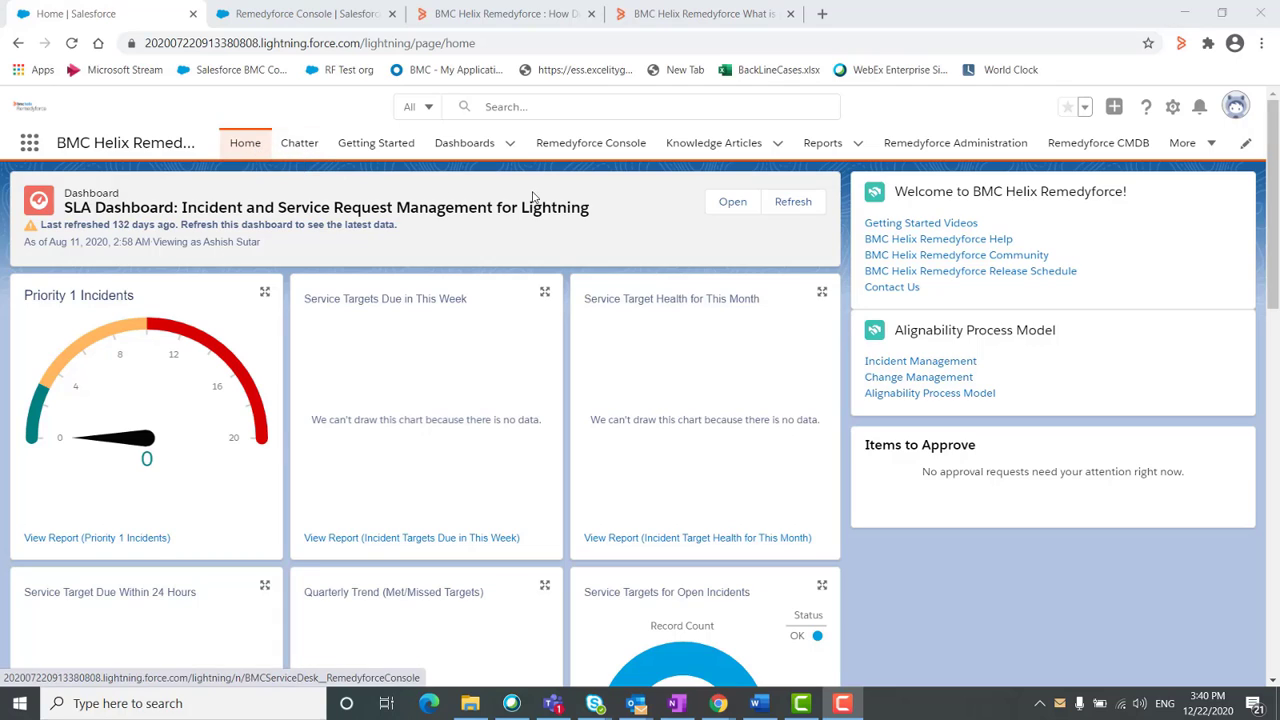
mouse_move(955, 142)
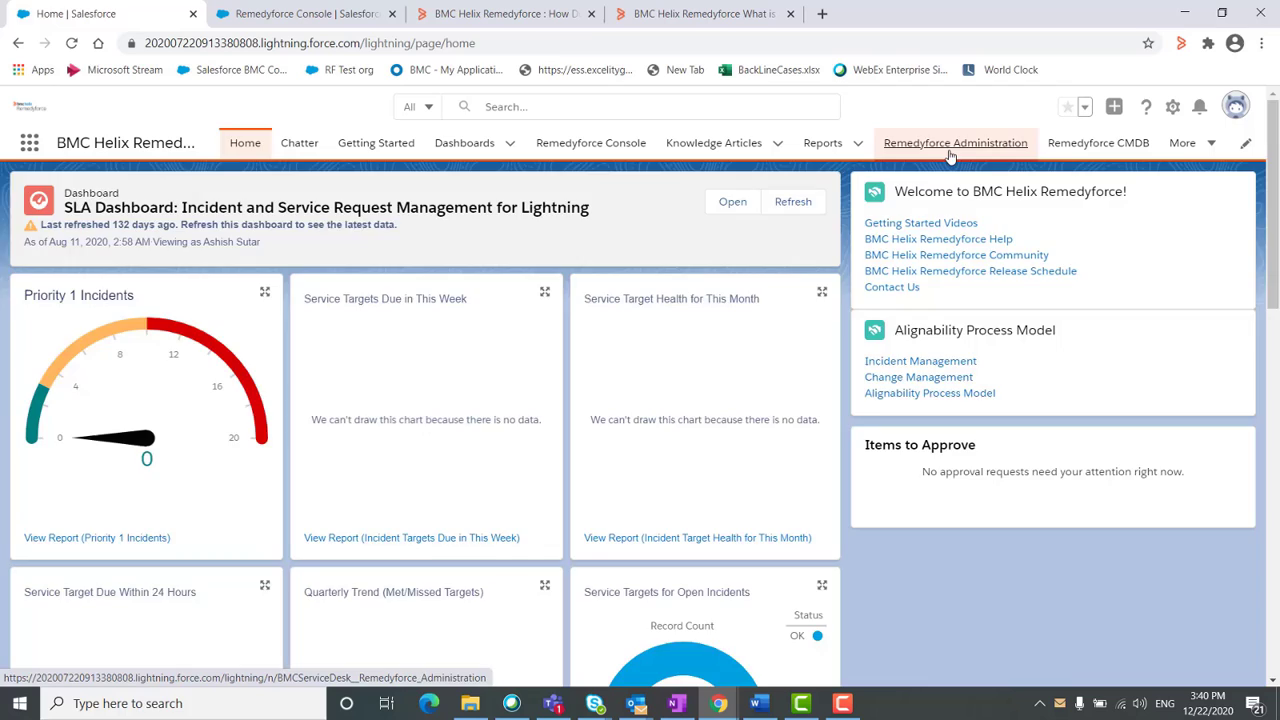
- Go to the Remedyforce Administration area to list the Application Settings options
click(955, 142)
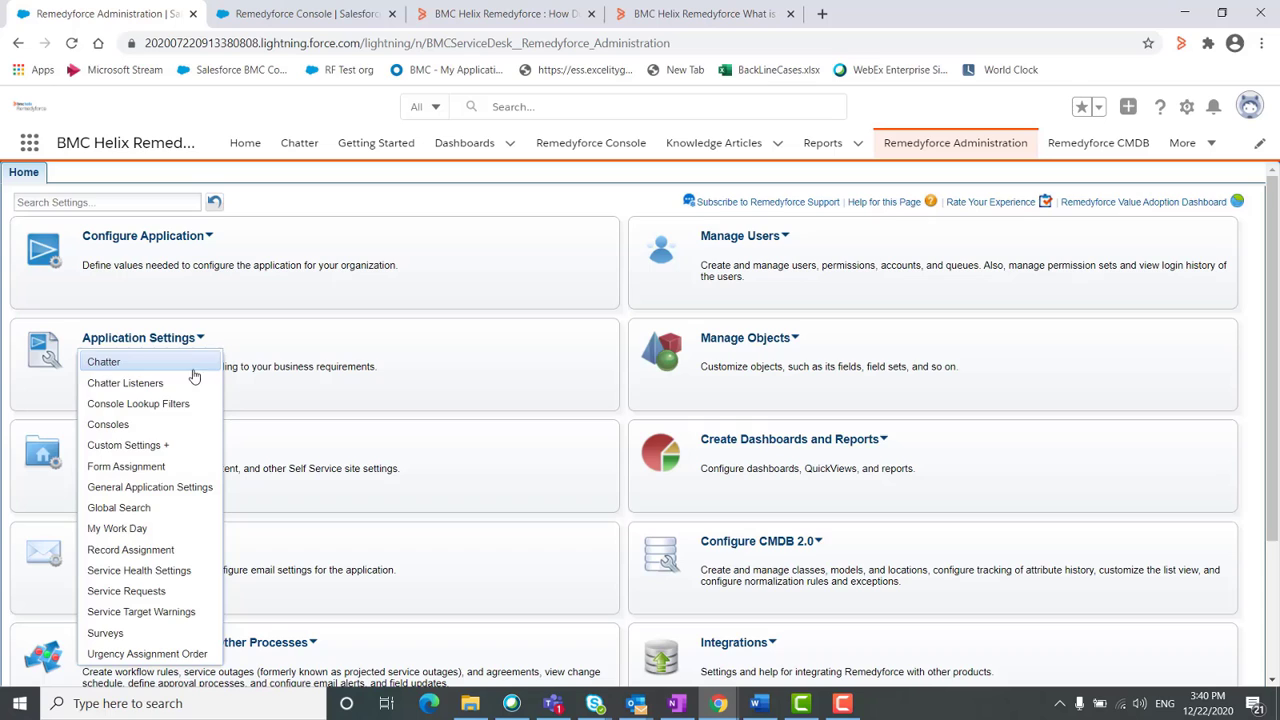
mouse_move(126, 466)
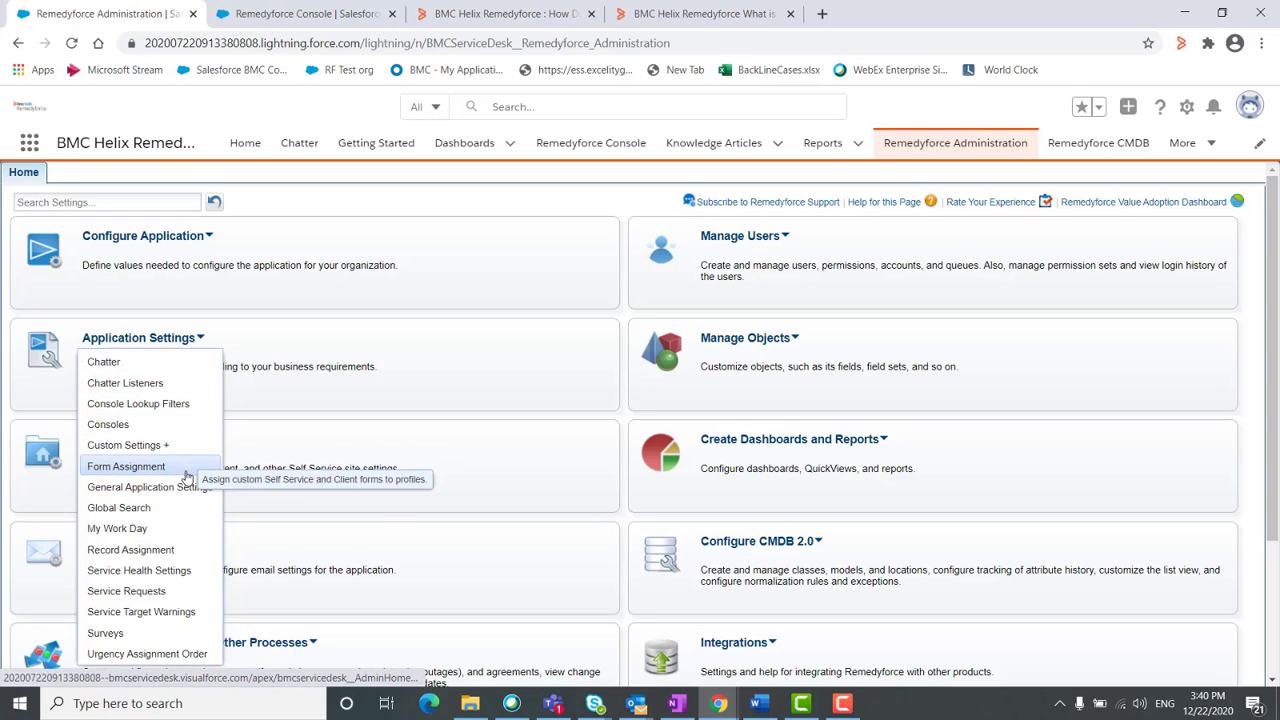
mouse_move(150, 487)
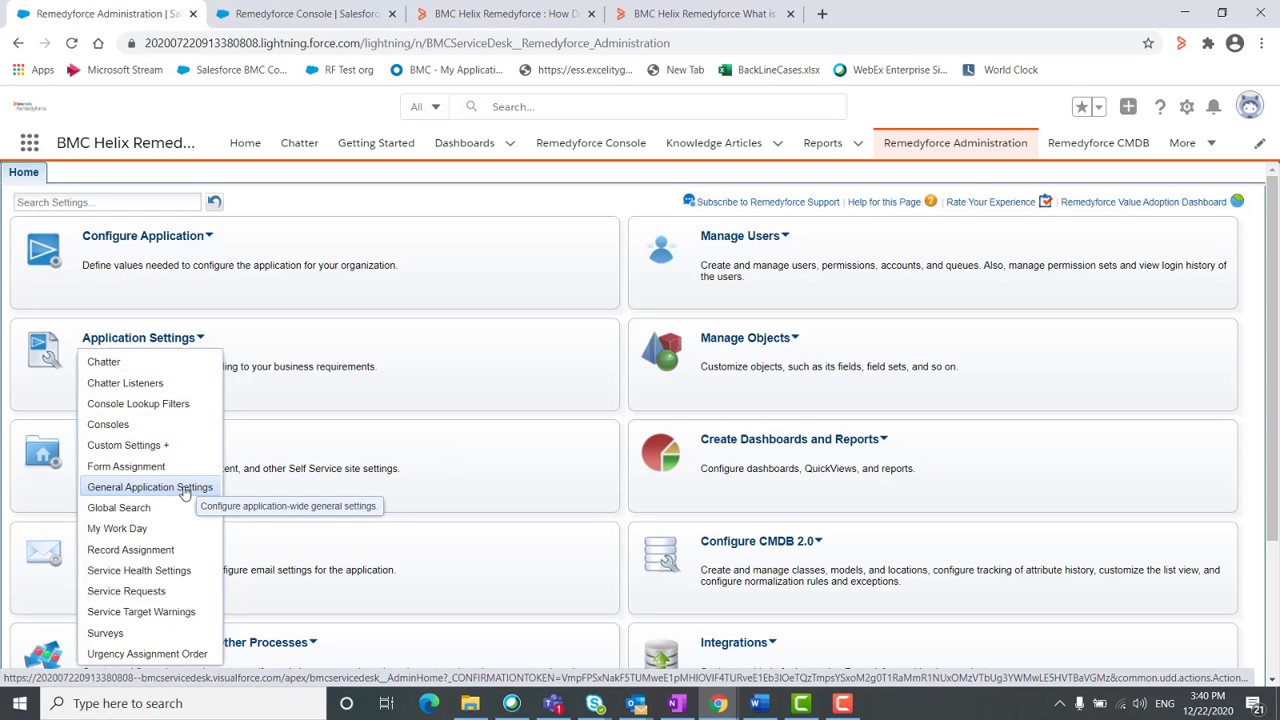
- Open General Application Settings to review the due-date recalculation checkboxes
click(149, 487)
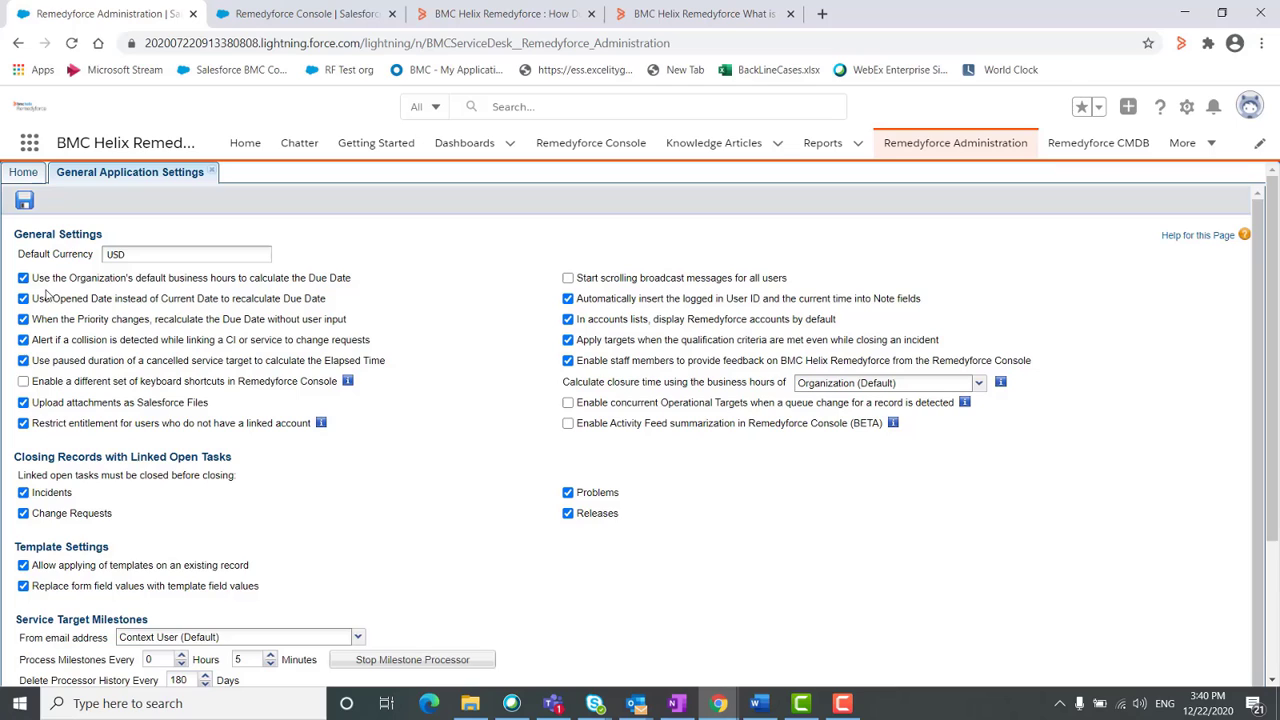
mouse_move(391, 275)
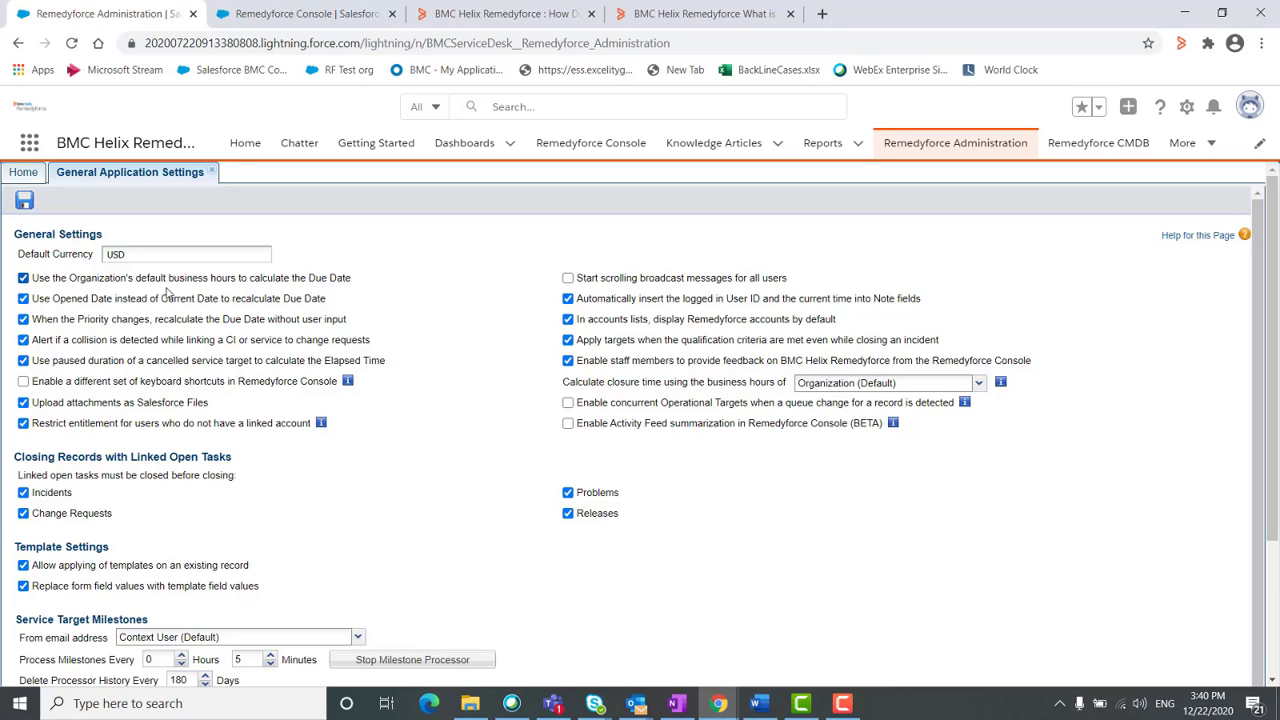
mouse_move(276, 296)
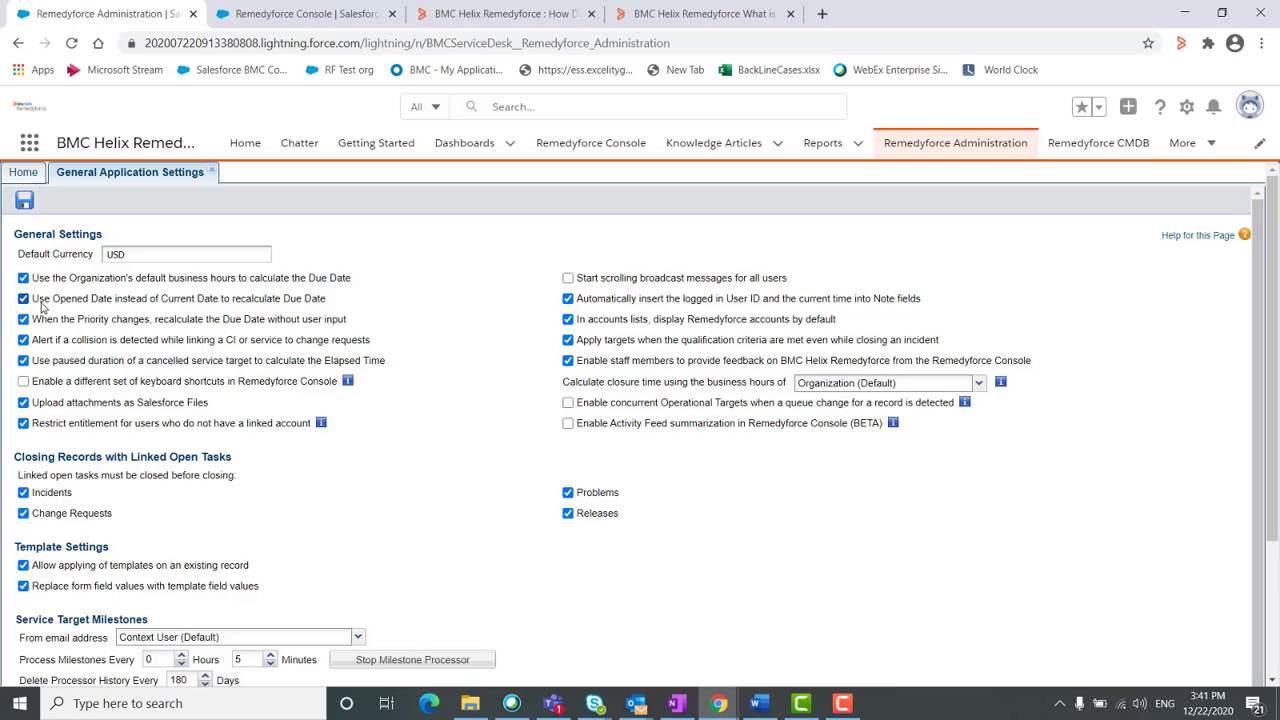
mouse_move(163, 307)
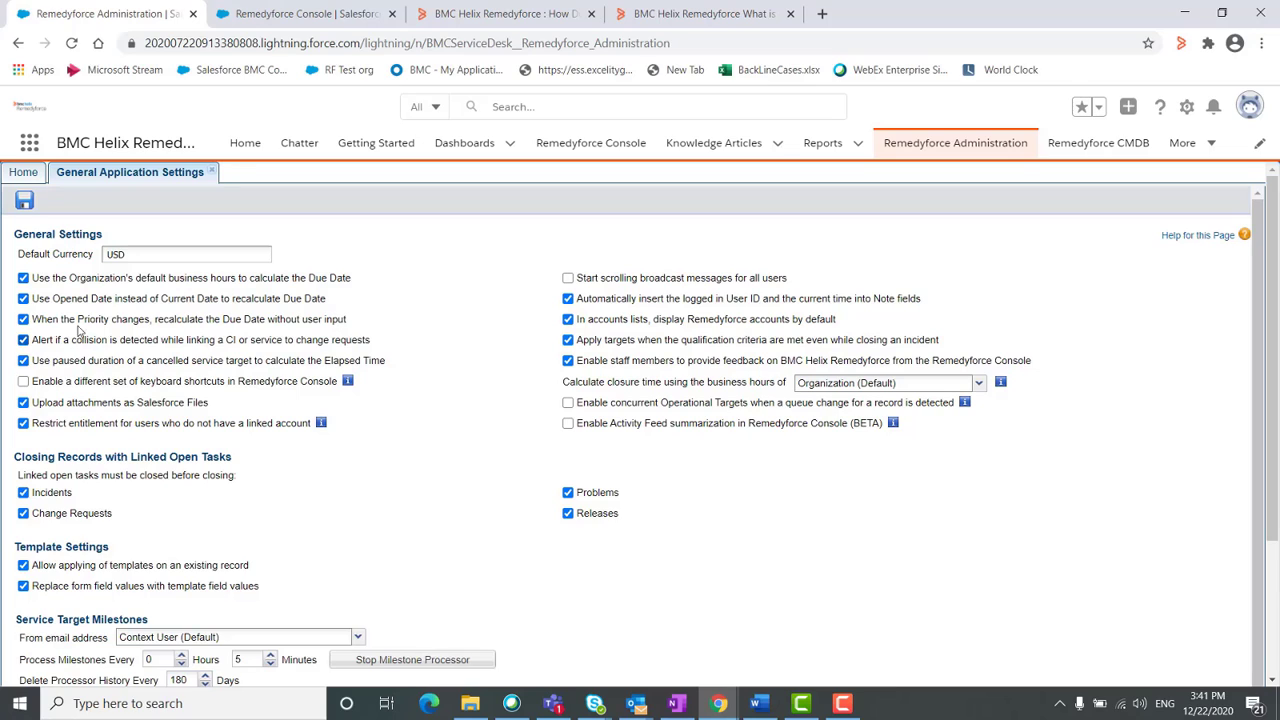
mouse_move(243, 327)
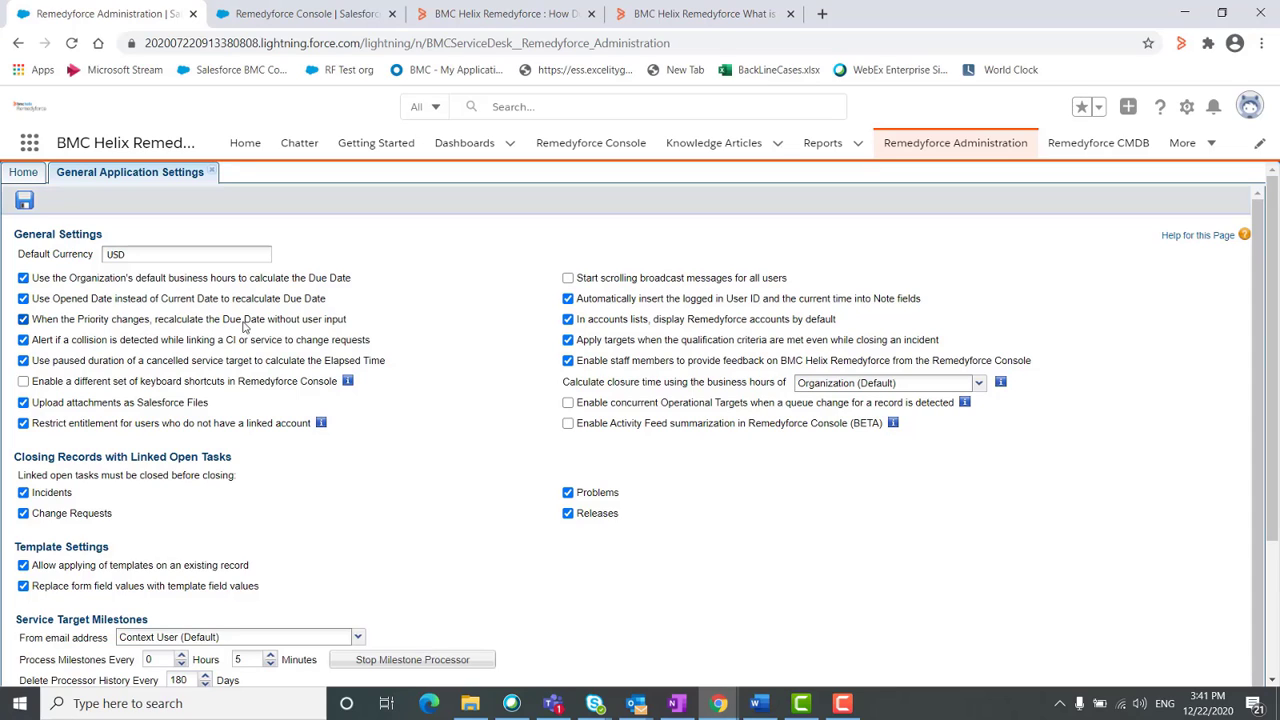
mouse_move(351, 328)
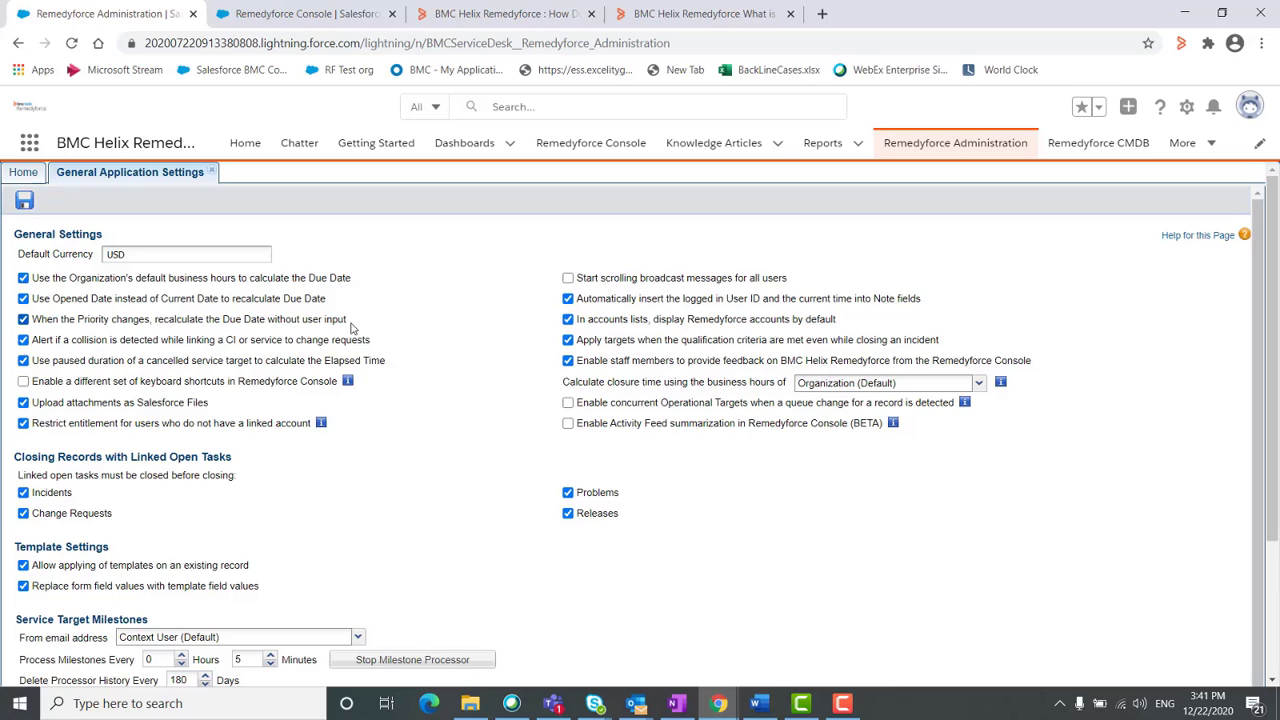
mouse_move(352, 319)
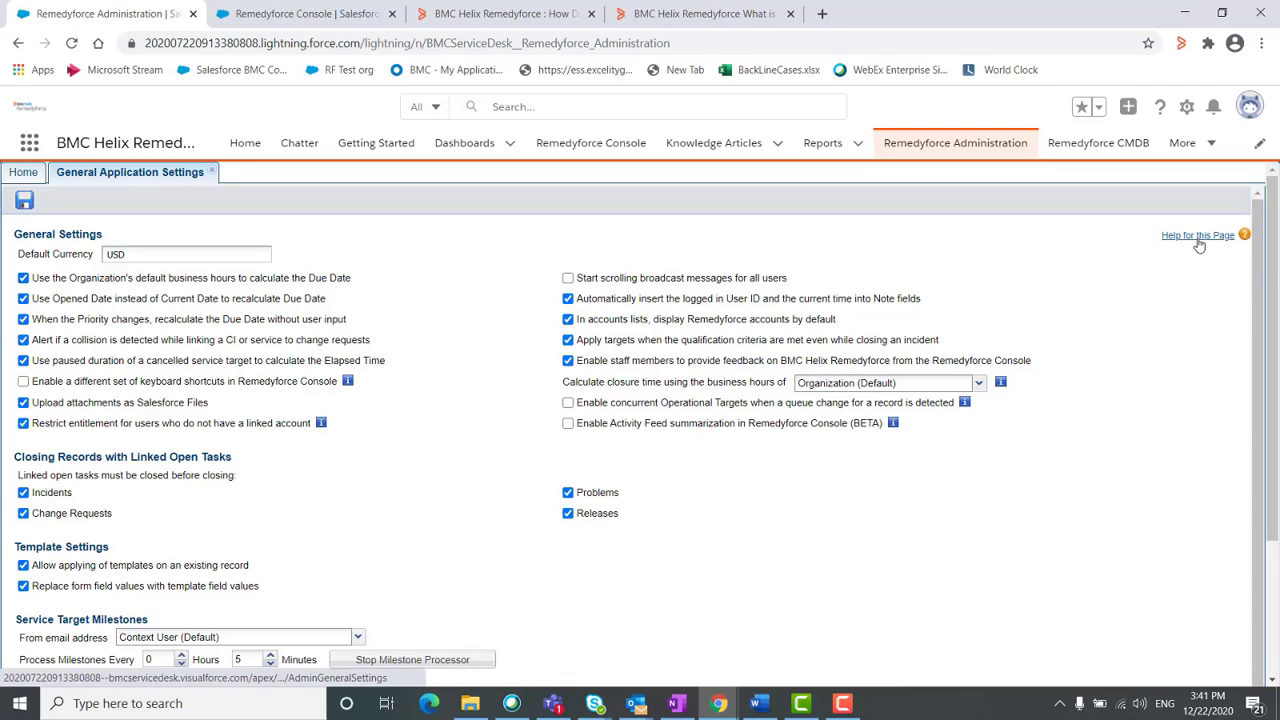
mouse_move(1197, 235)
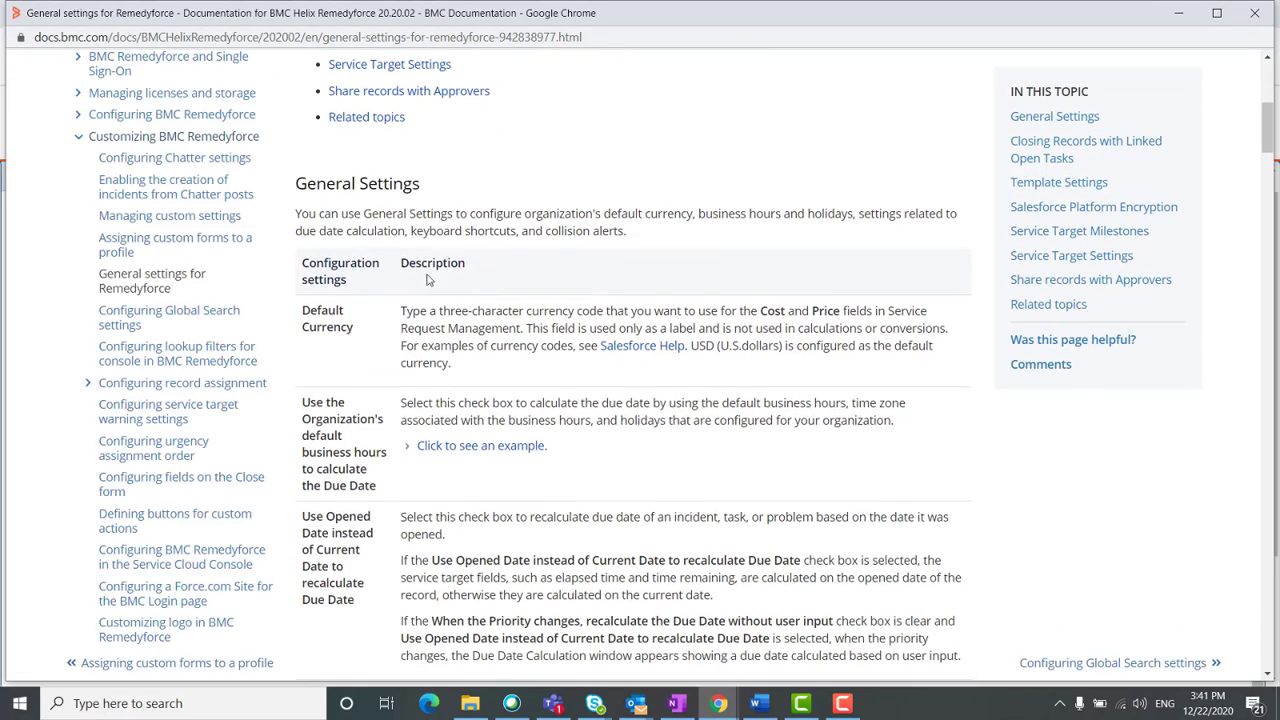
- Read the General Settings documentation table on currency and due-date options, then close it
scroll(down, 3)
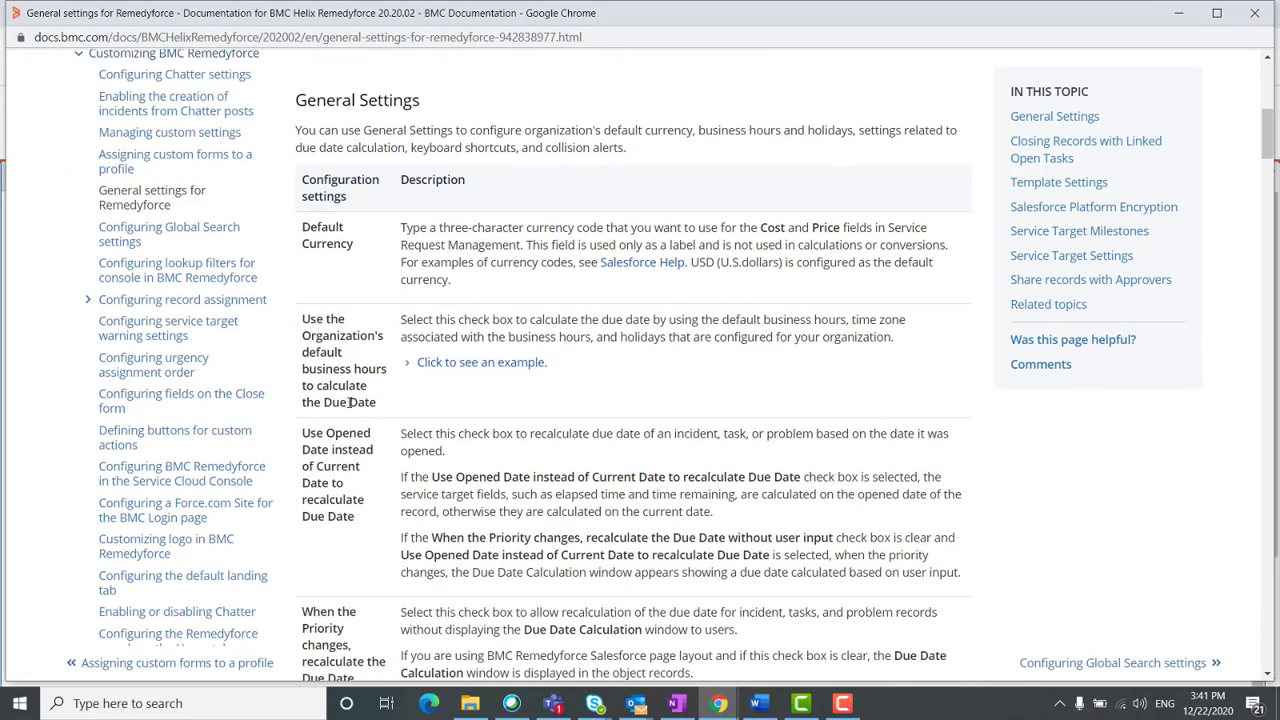
scroll(down, 3)
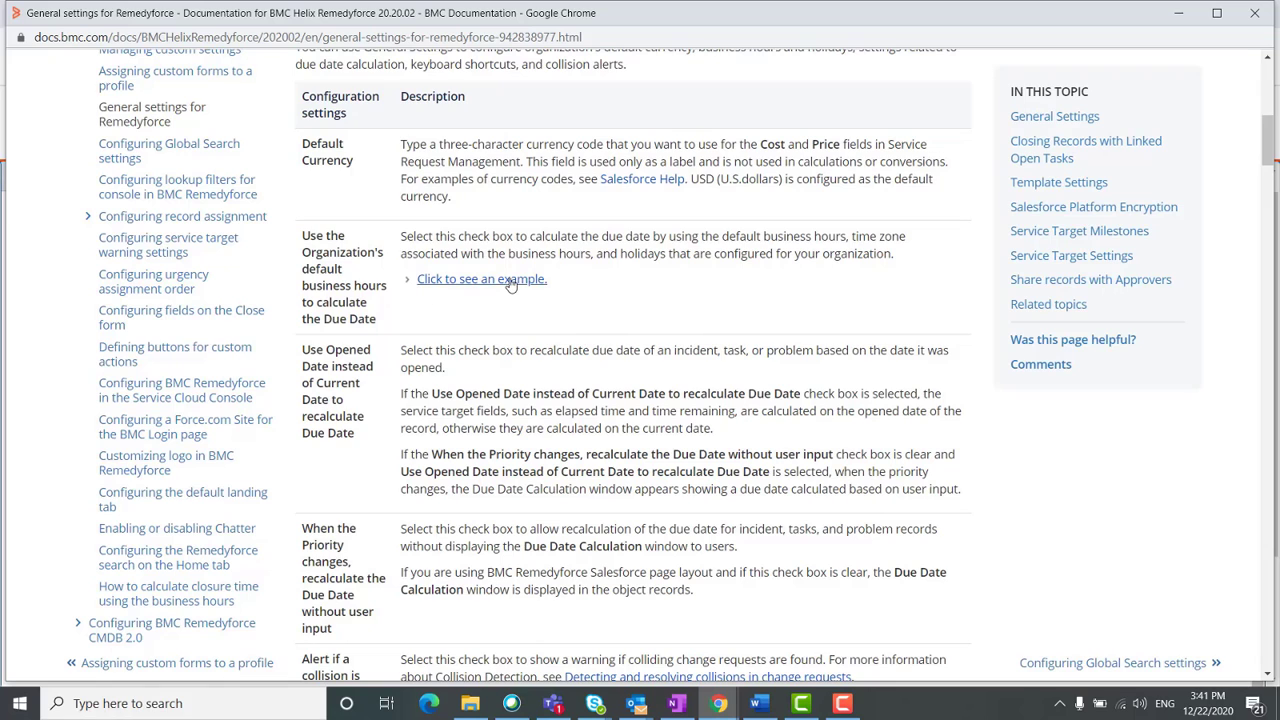
mouse_move(537, 296)
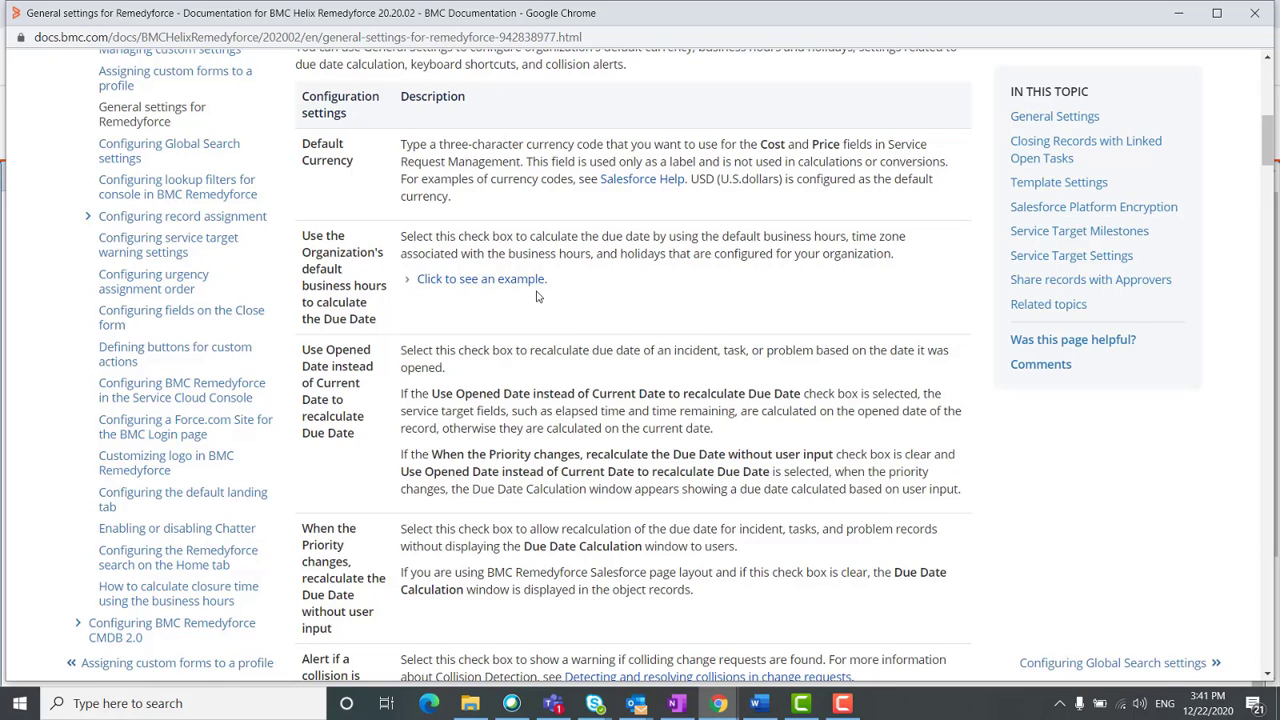
click(290, 13)
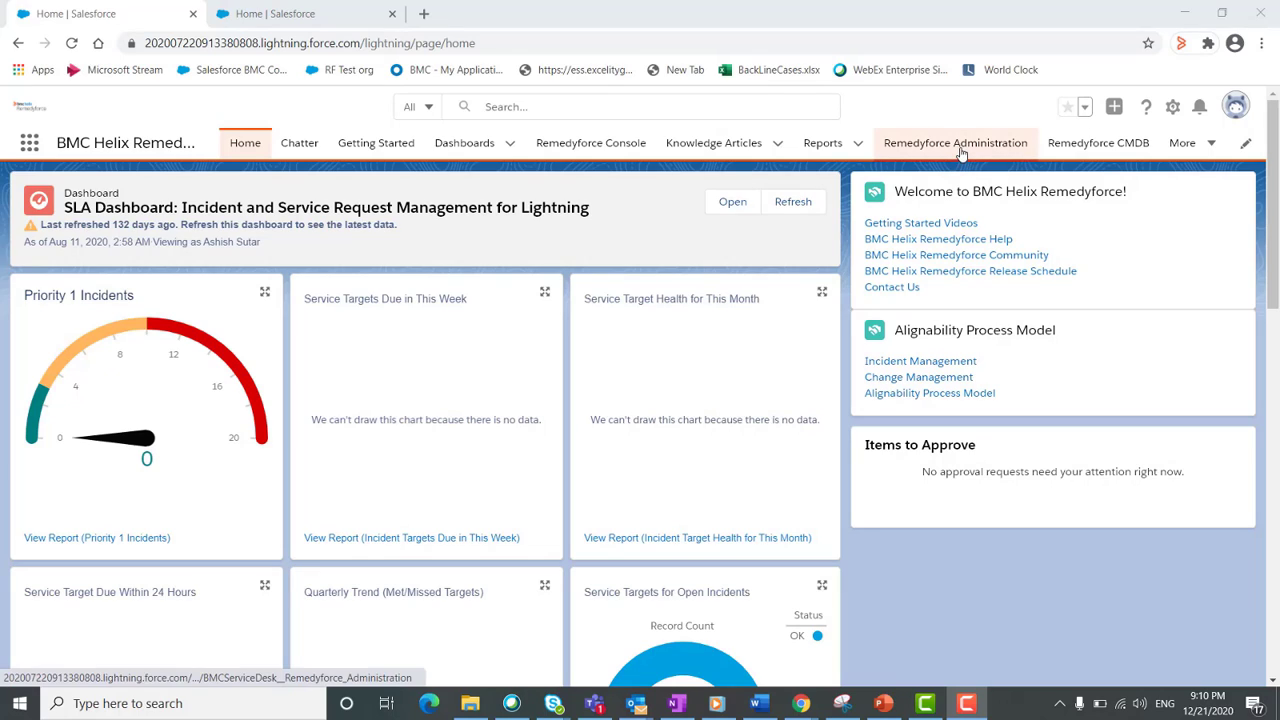
- Open the Priority page from Configure Application in Remedyforce Administration
click(955, 142)
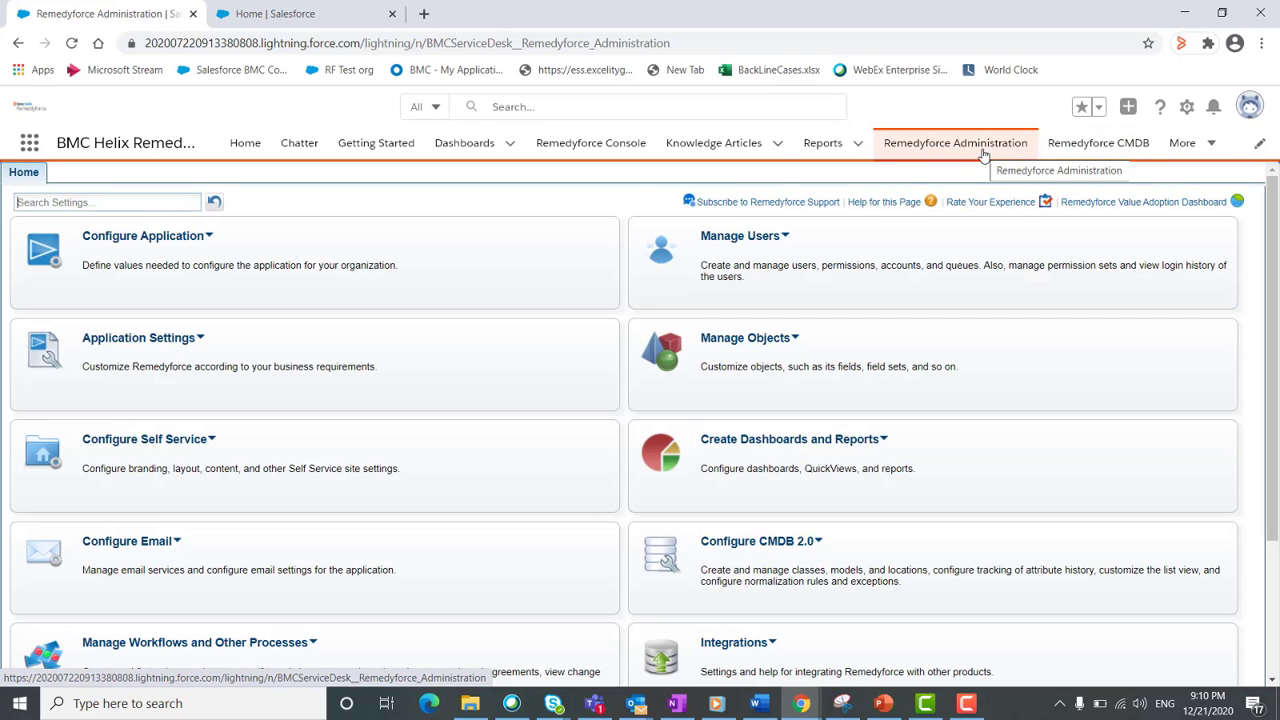
mouse_move(211, 243)
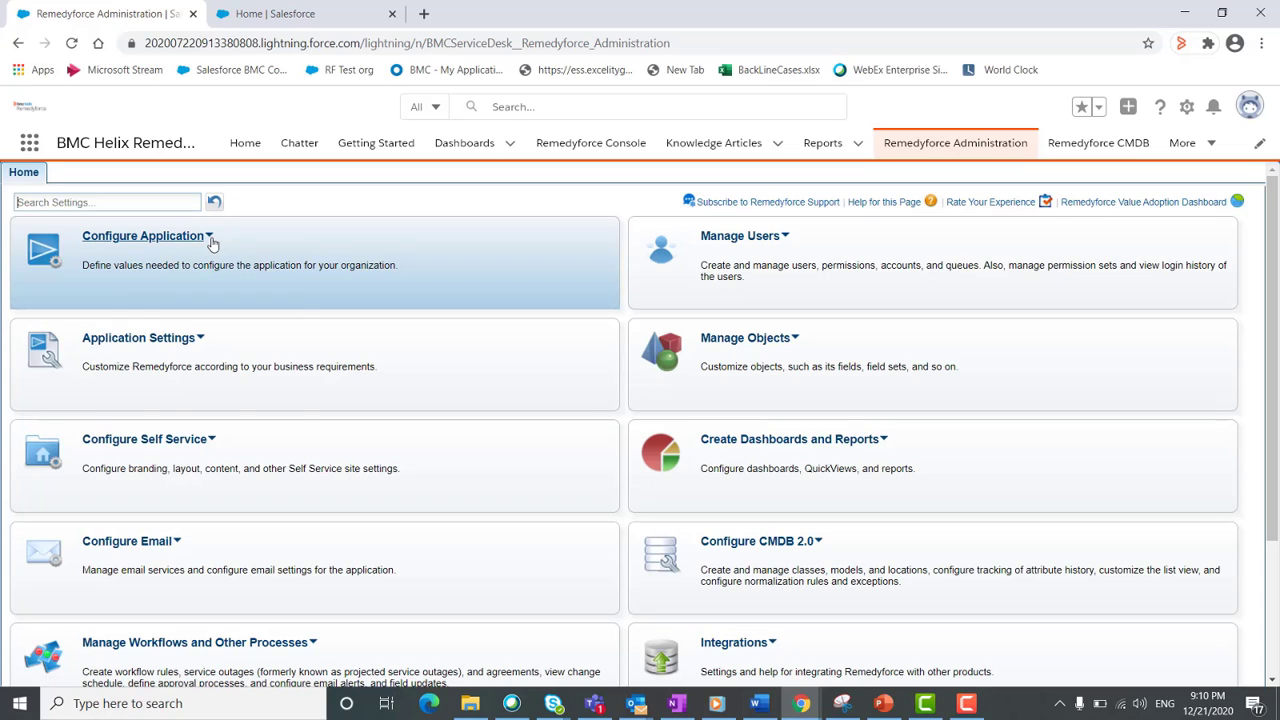
click(143, 235)
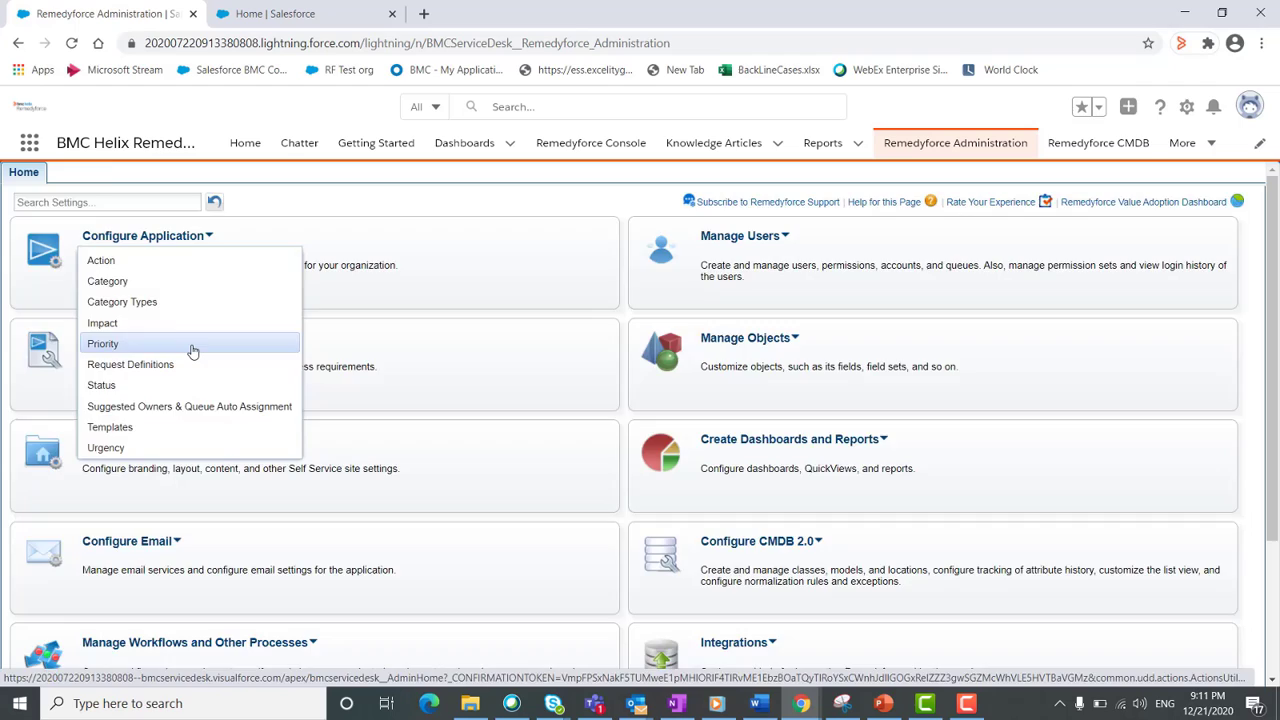
click(103, 343)
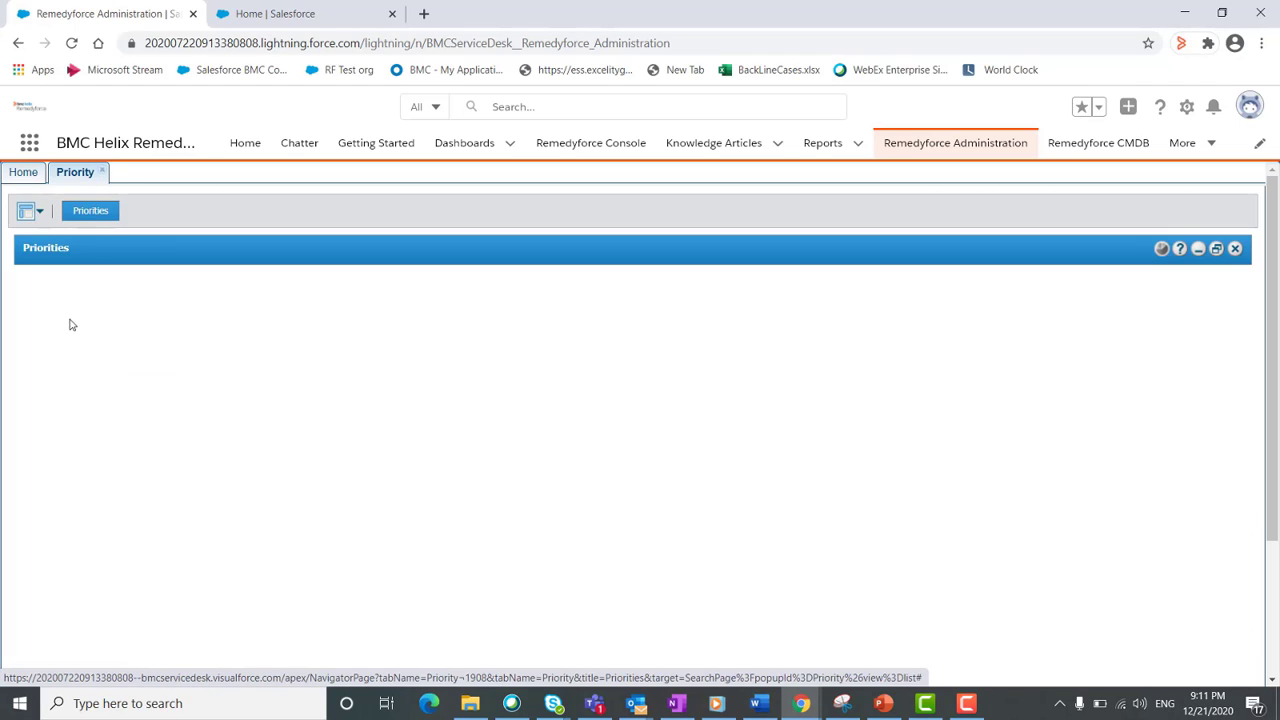
mouse_move(203, 346)
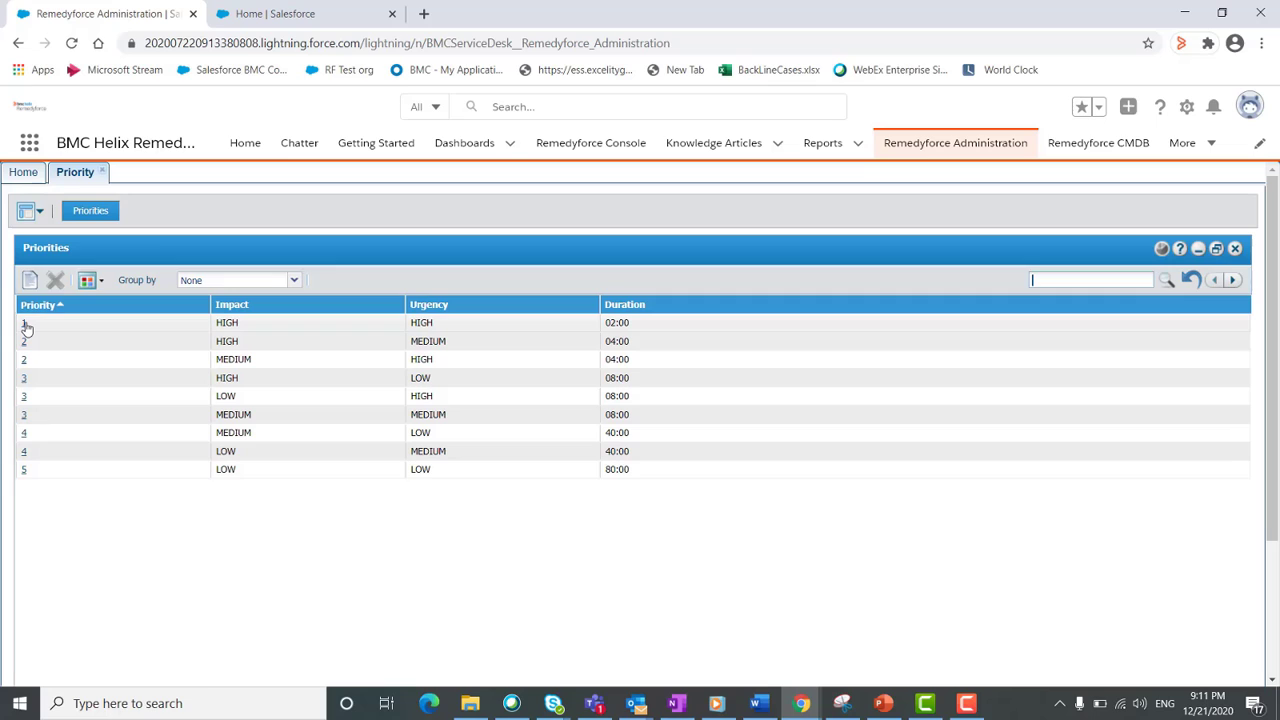
- Review priority 1 and priority 2 (high impact, medium urgency), then go to the Console
click(24, 322)
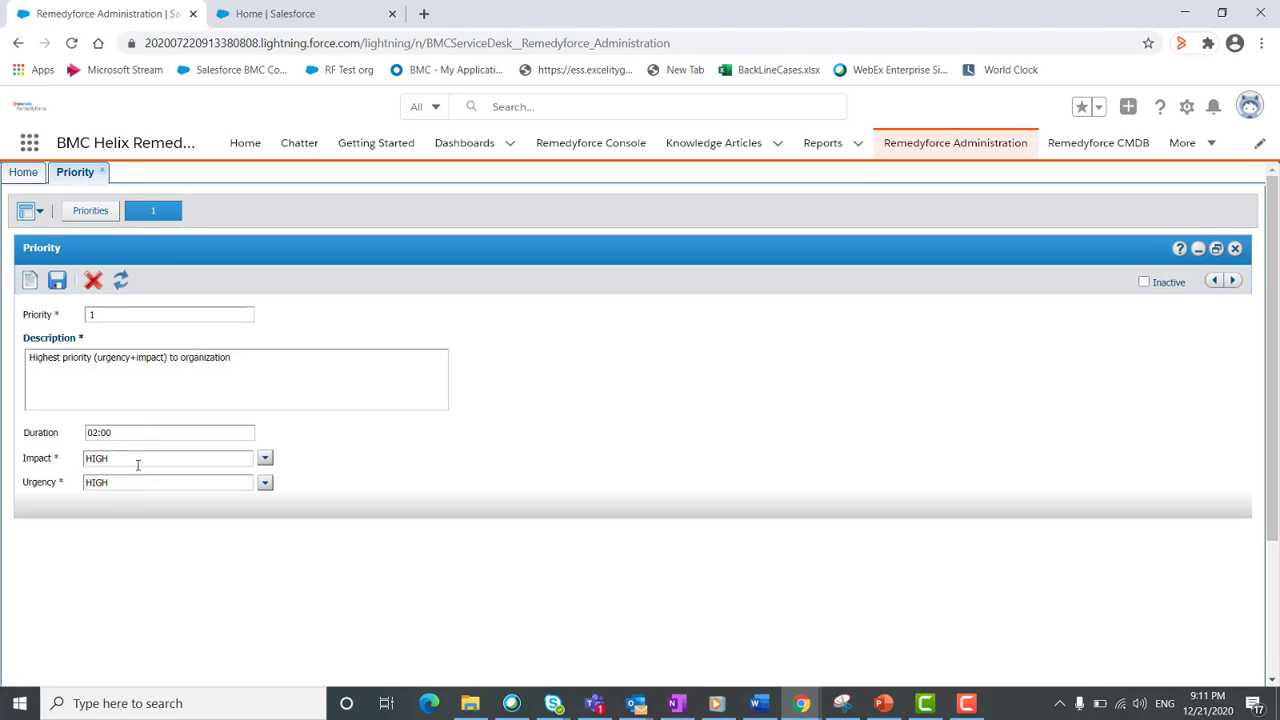
mouse_move(180, 437)
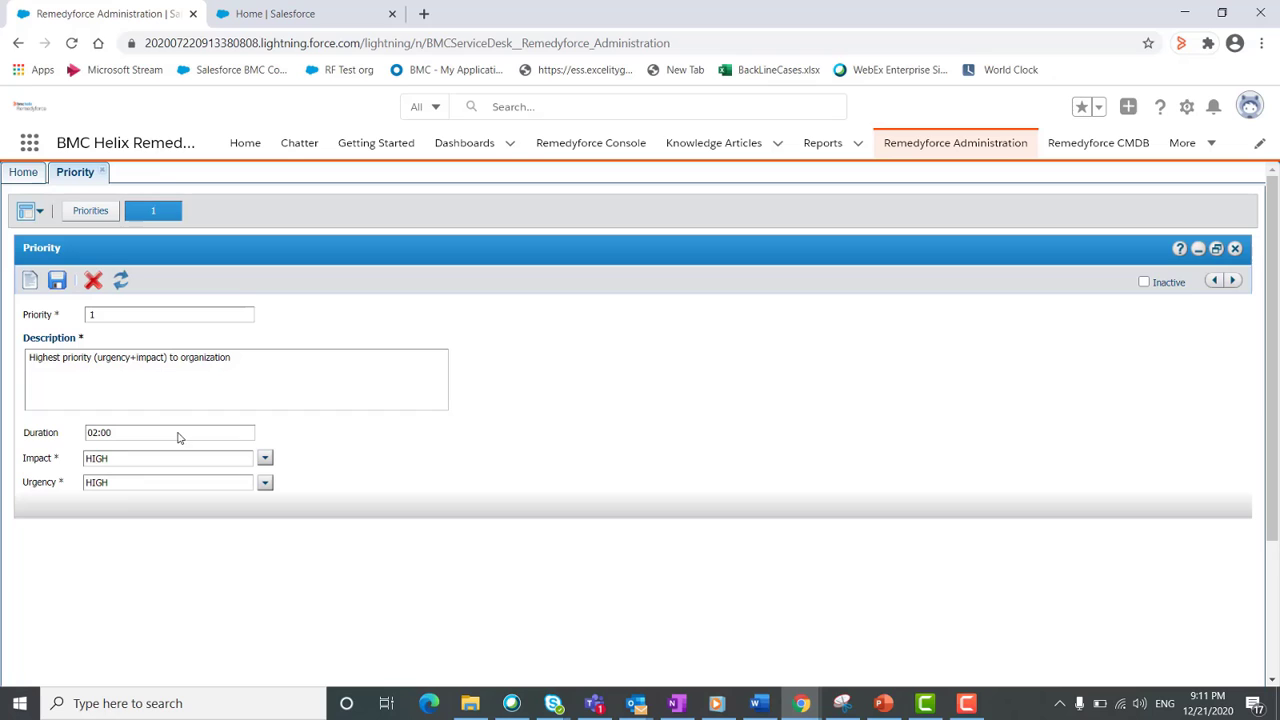
click(90, 210)
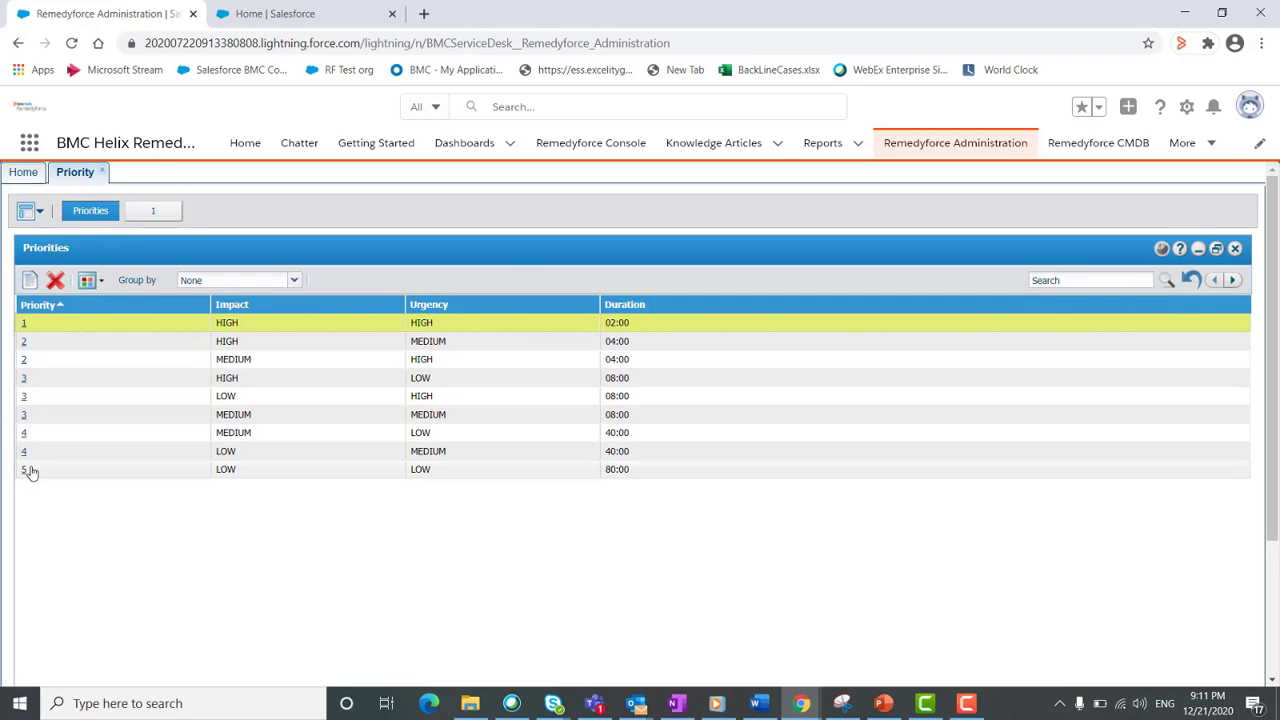
click(24, 341)
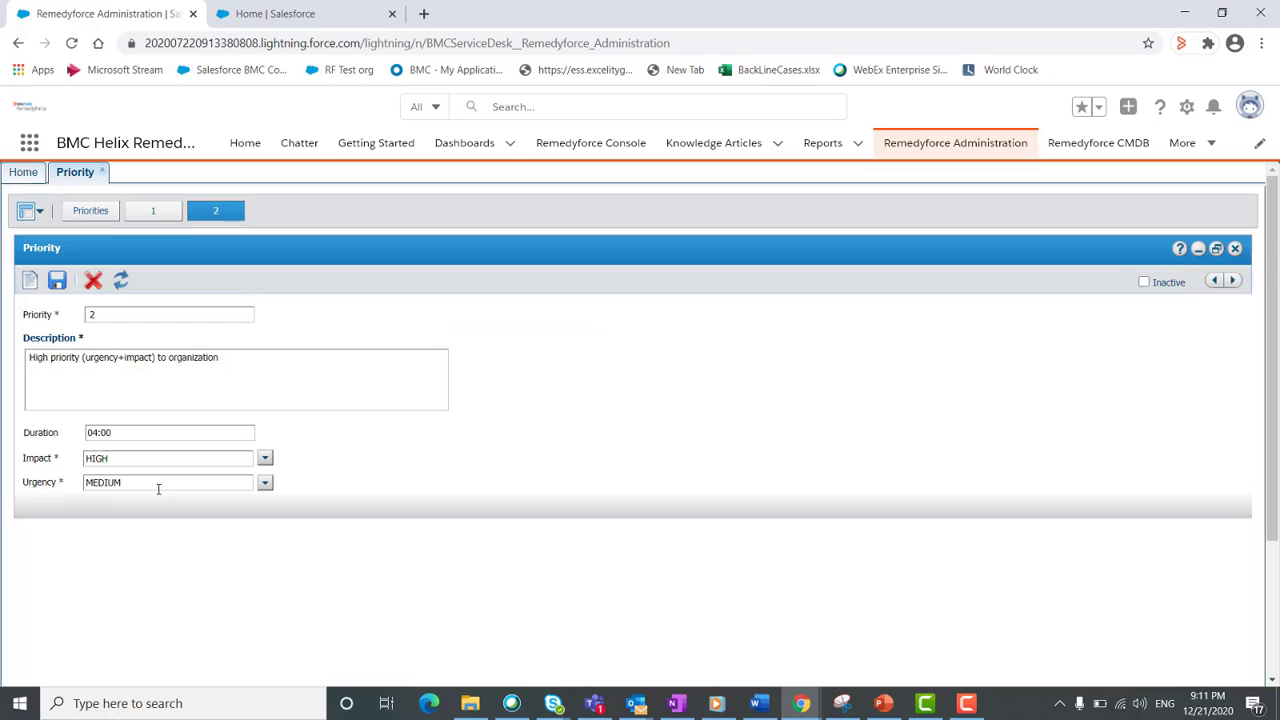
mouse_move(505, 248)
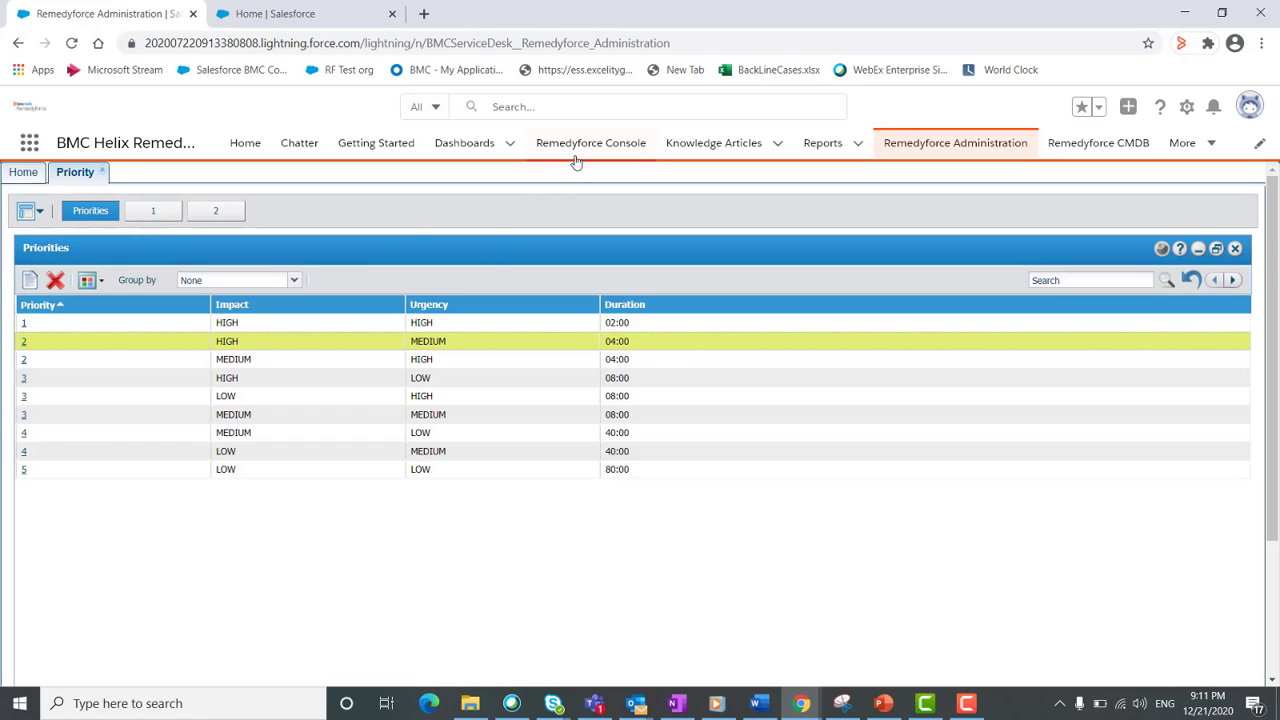
click(591, 142)
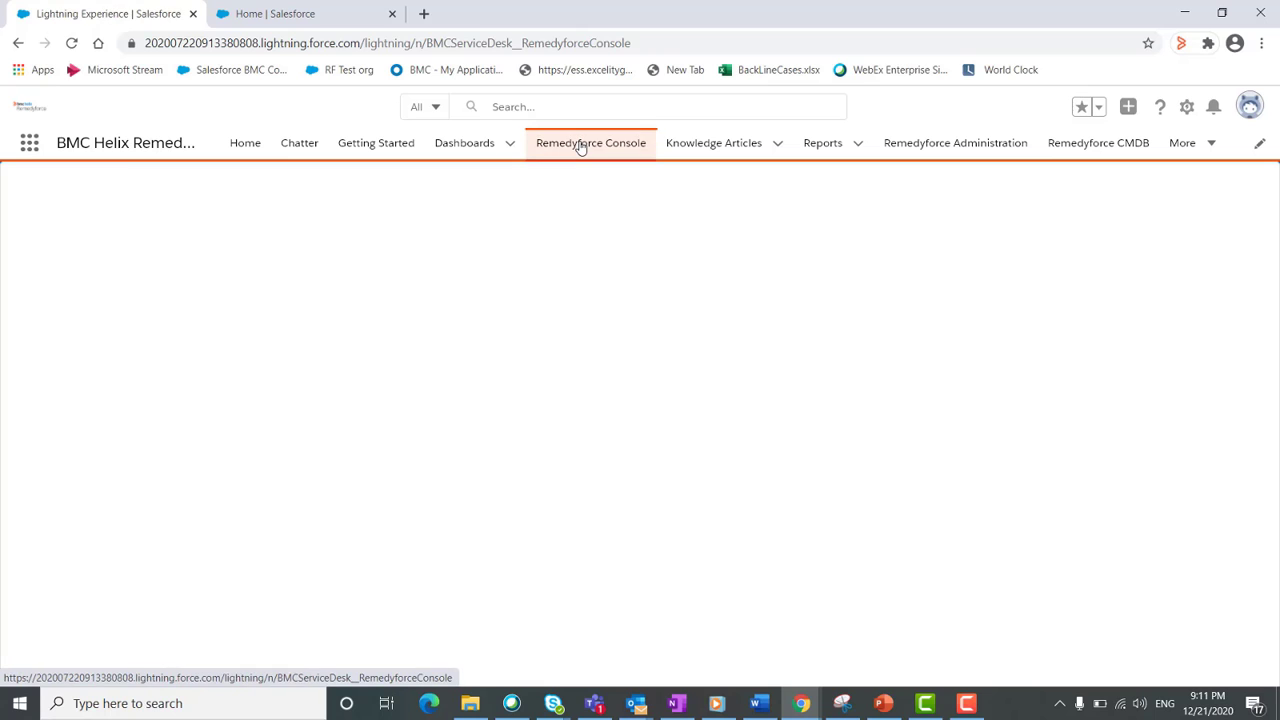
- Start a new incident with the first listed user as client and Application Access category
click(591, 142)
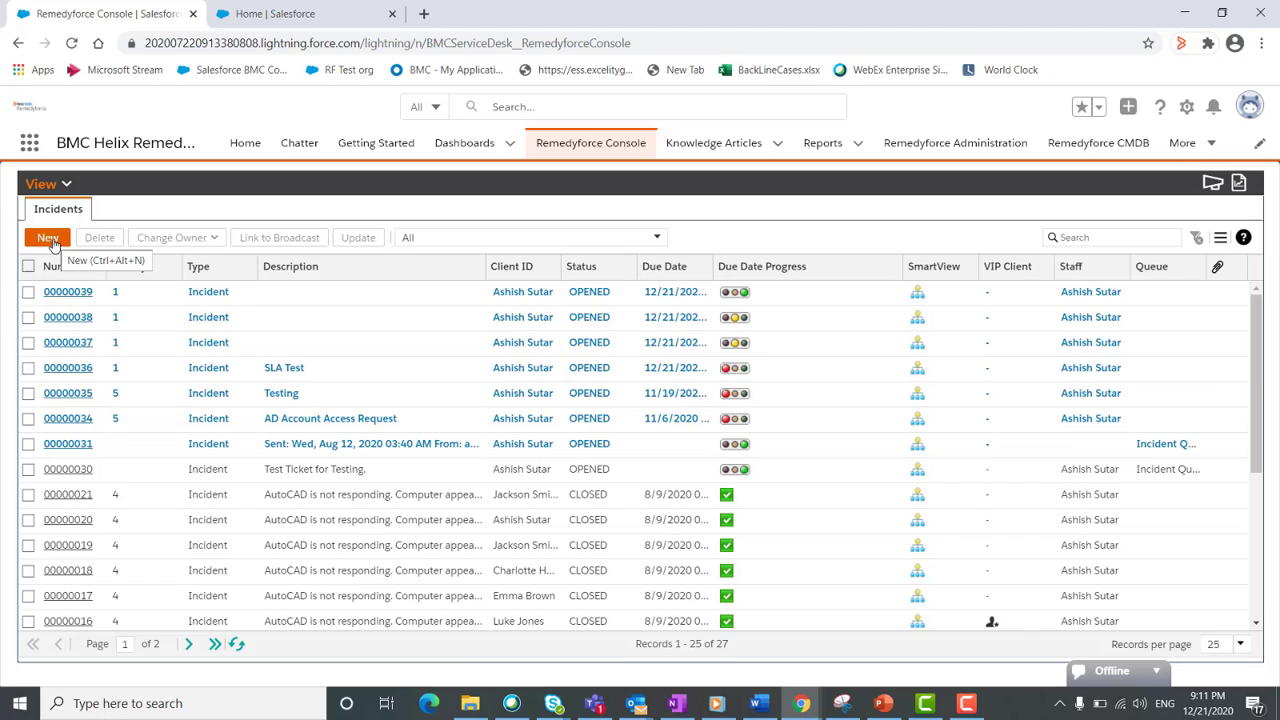
click(46, 238)
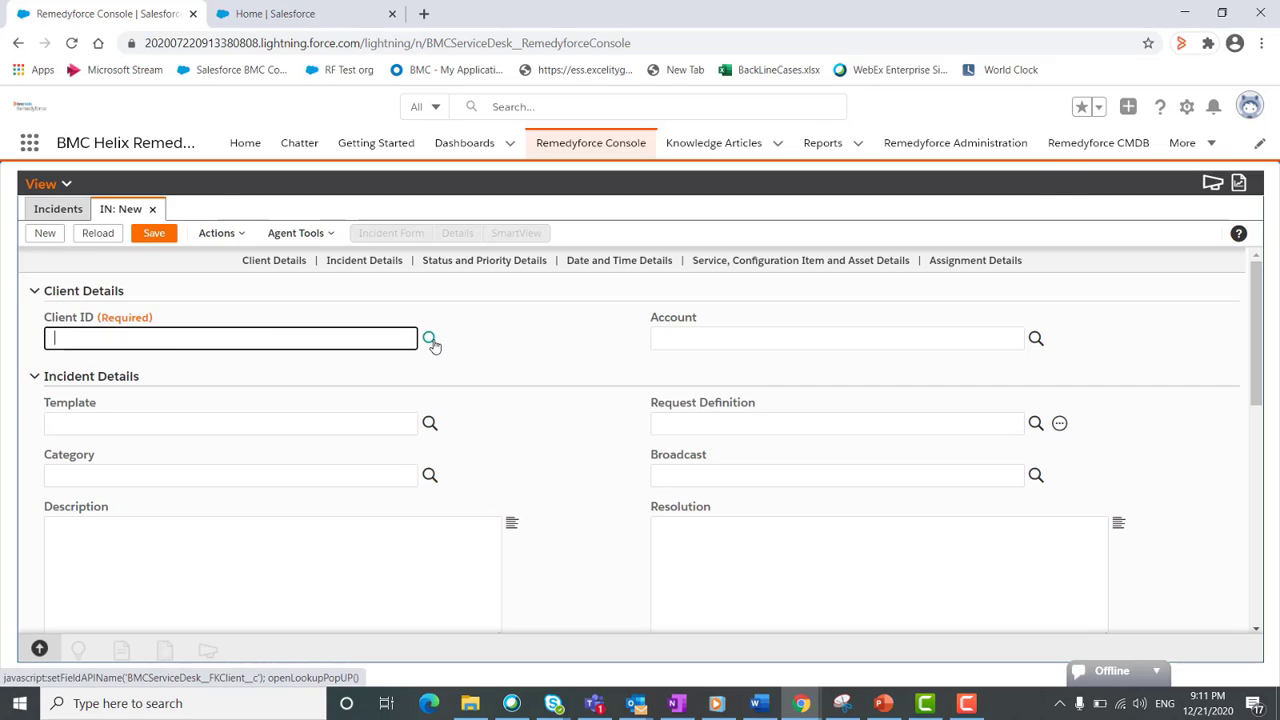
click(430, 338)
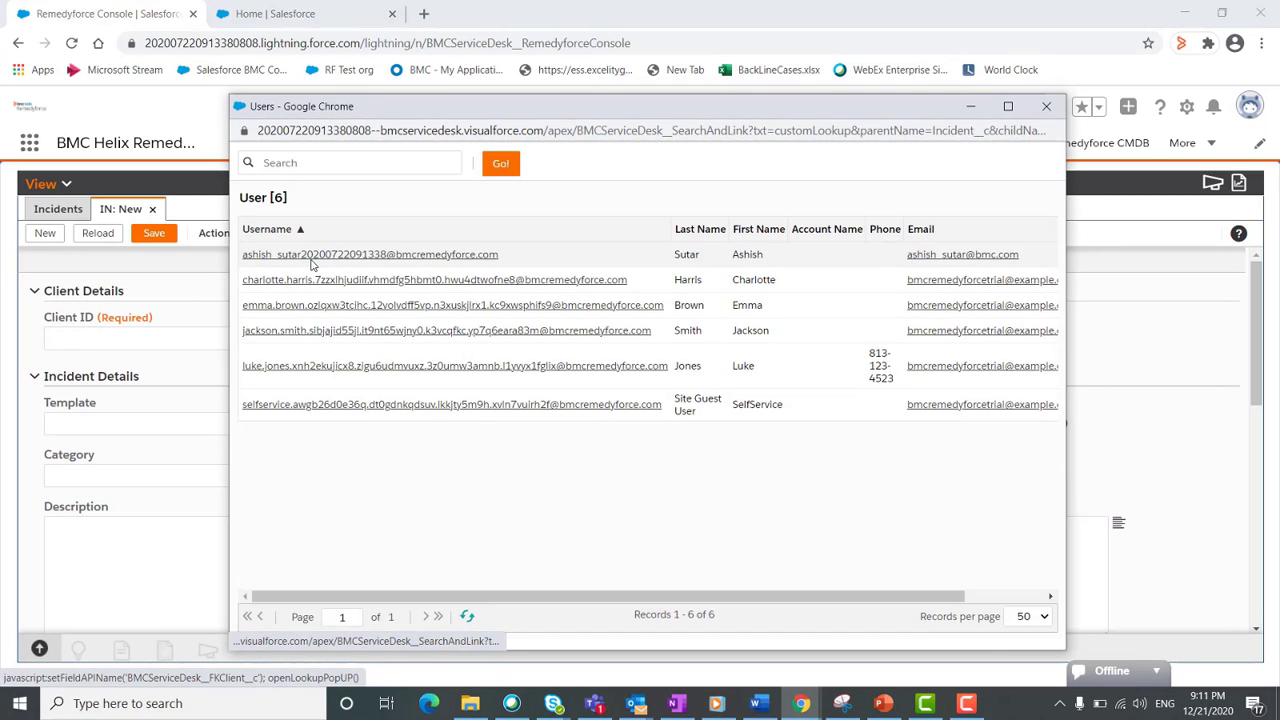
click(370, 254)
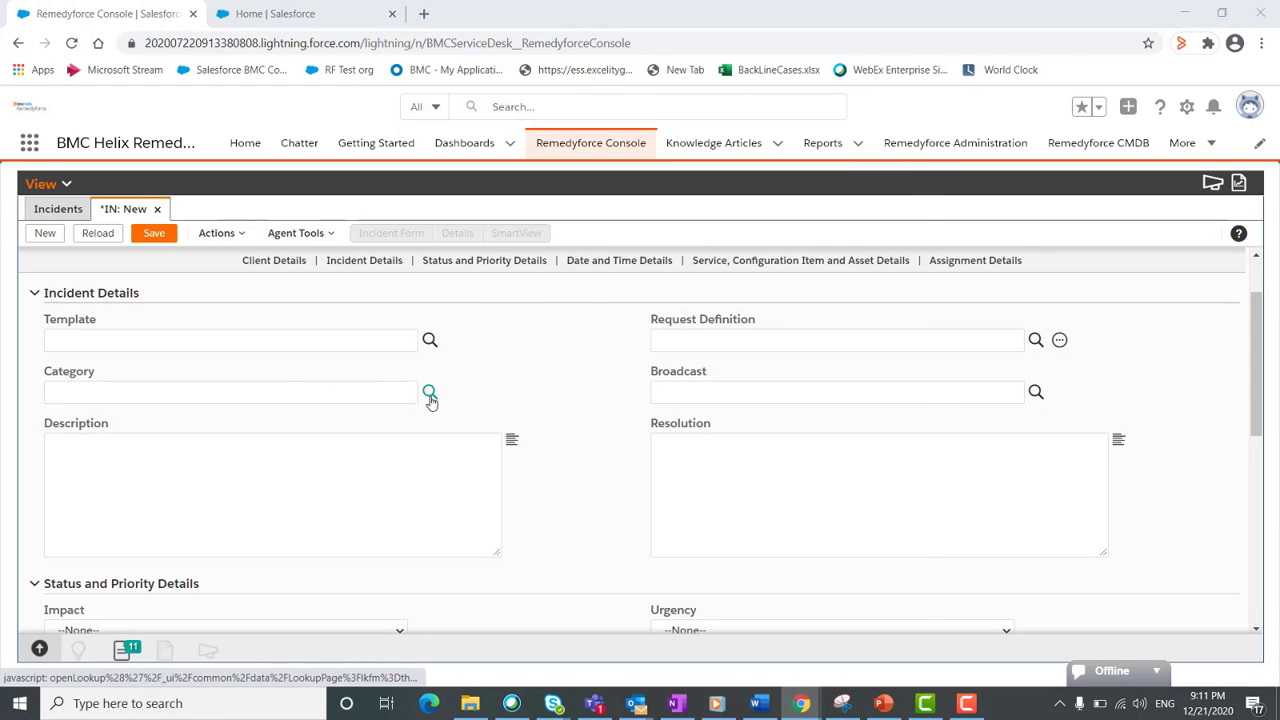
click(429, 392)
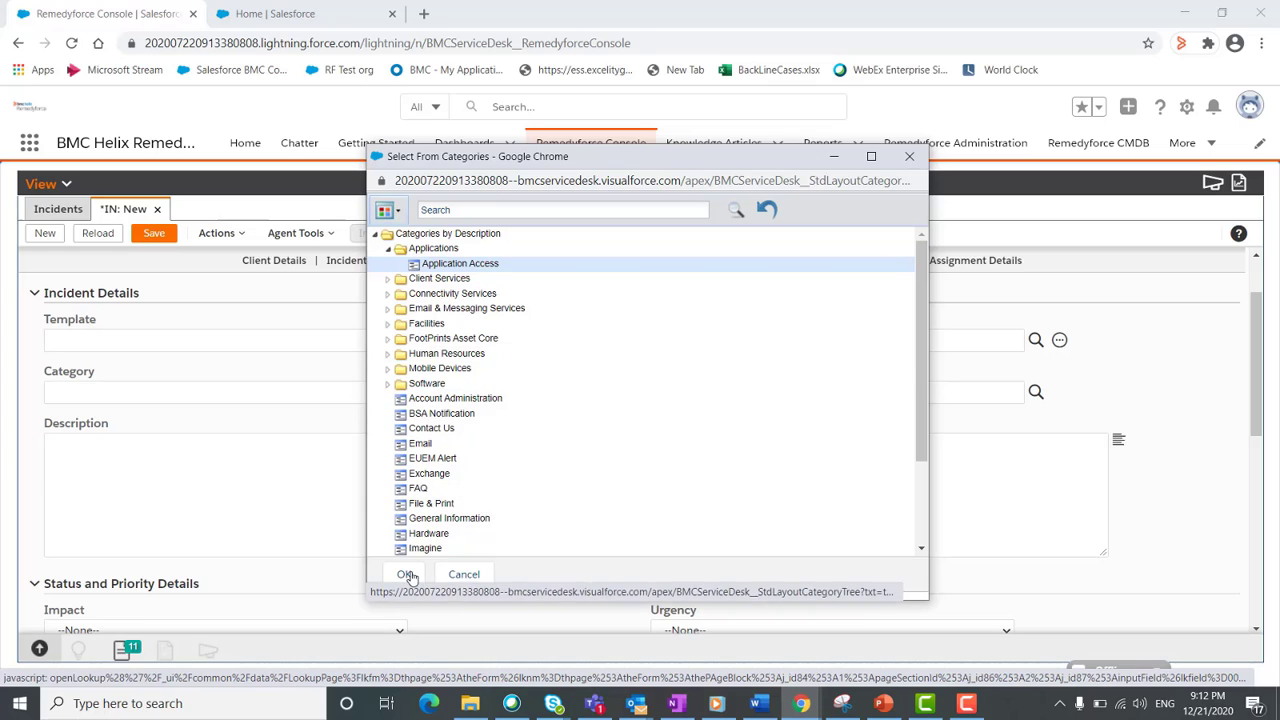
click(405, 573)
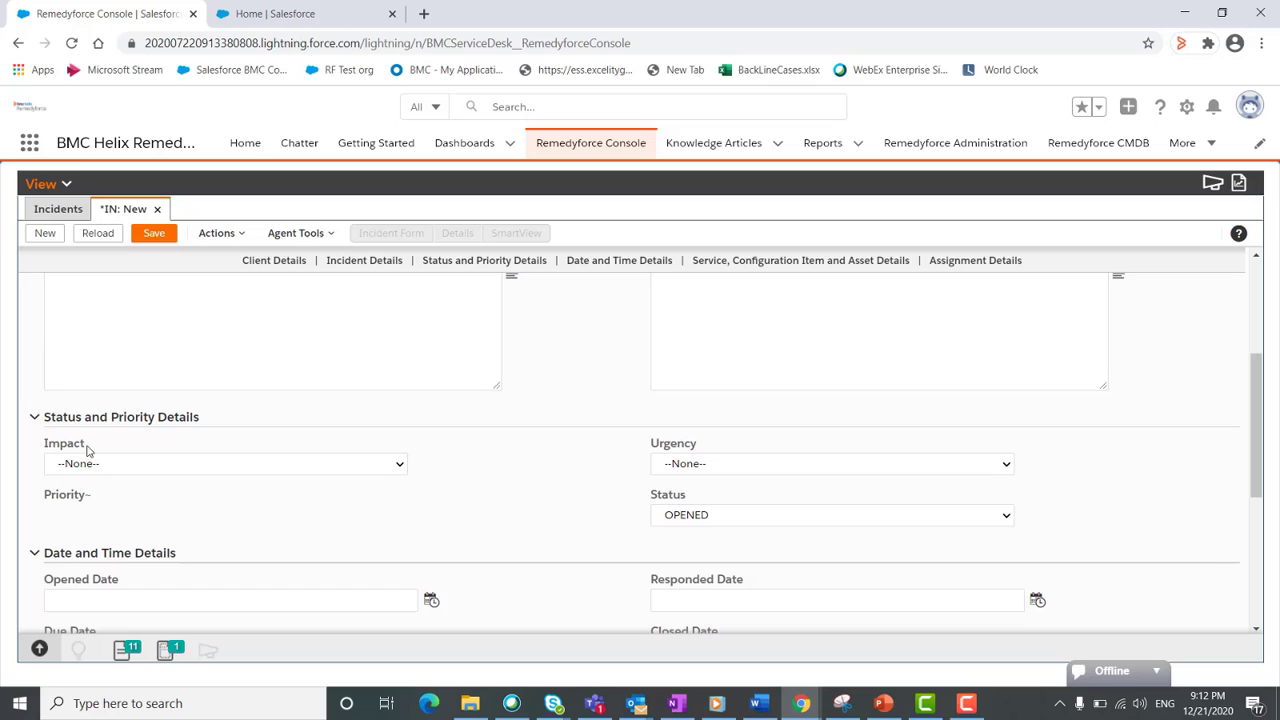
- Set Impact and Urgency to HIGH, save IN00000040, and highlight its Priority 1
click(225, 463)
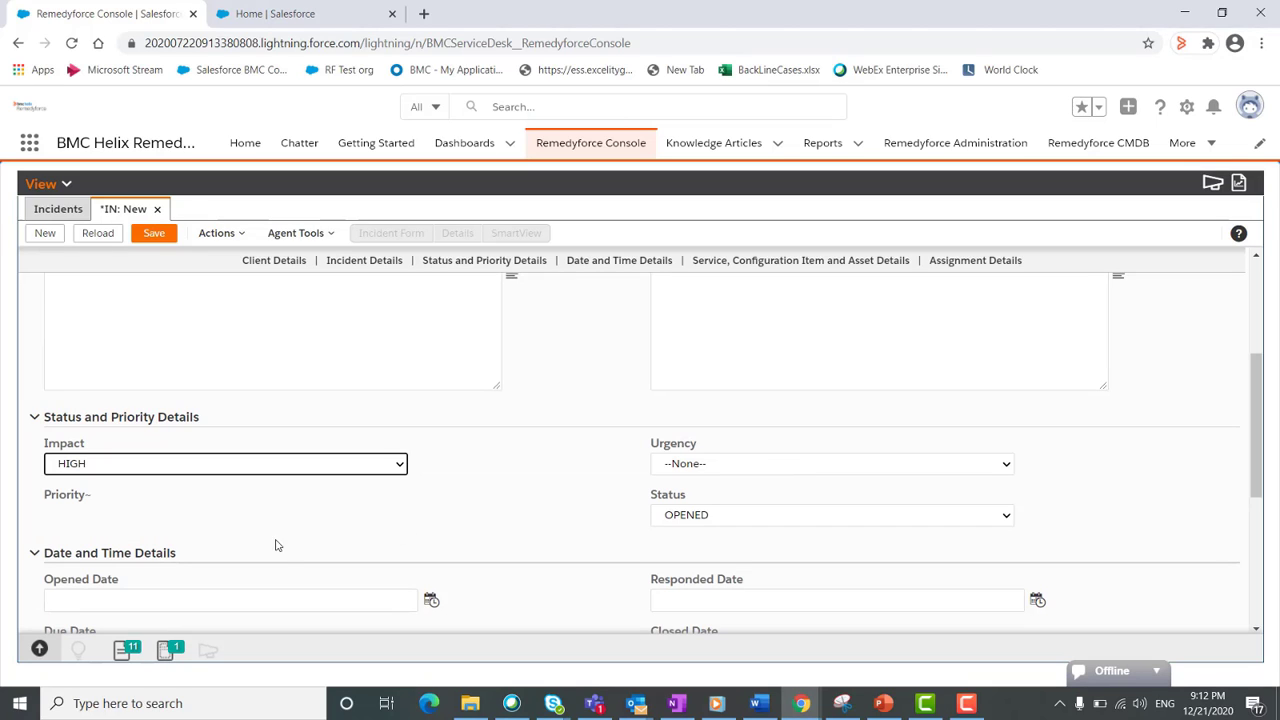
click(831, 463)
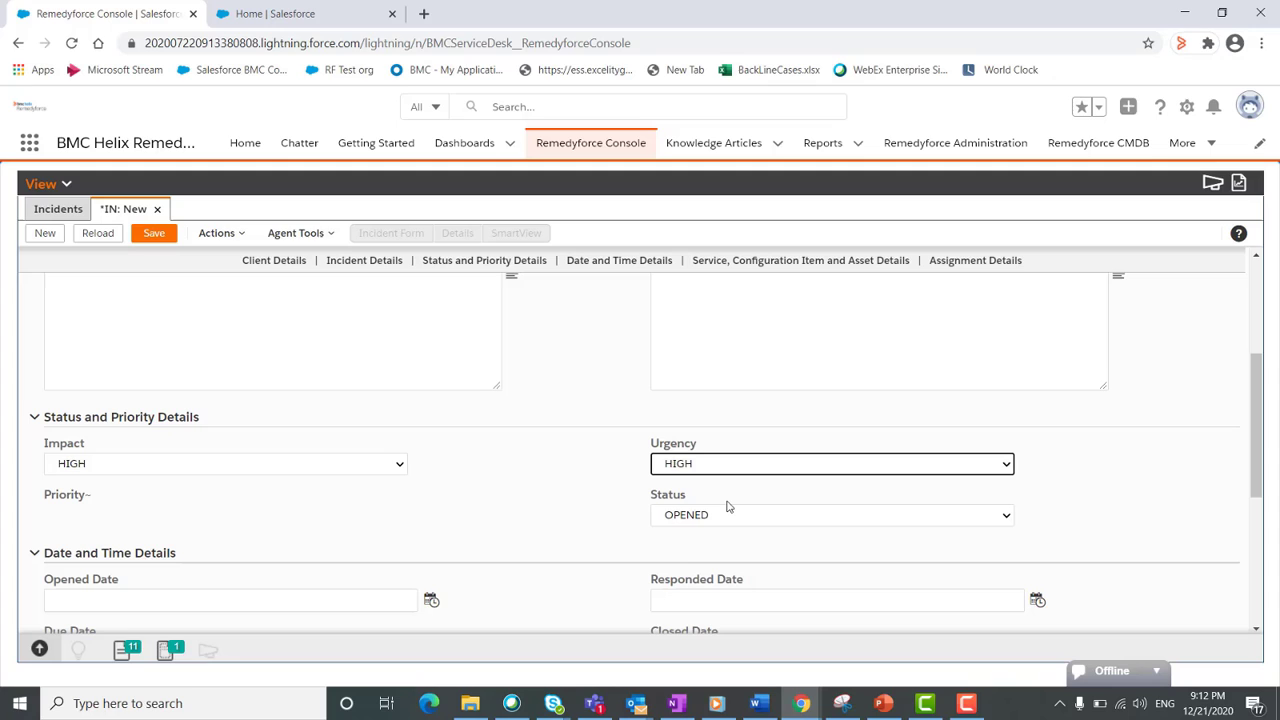
mouse_move(140, 488)
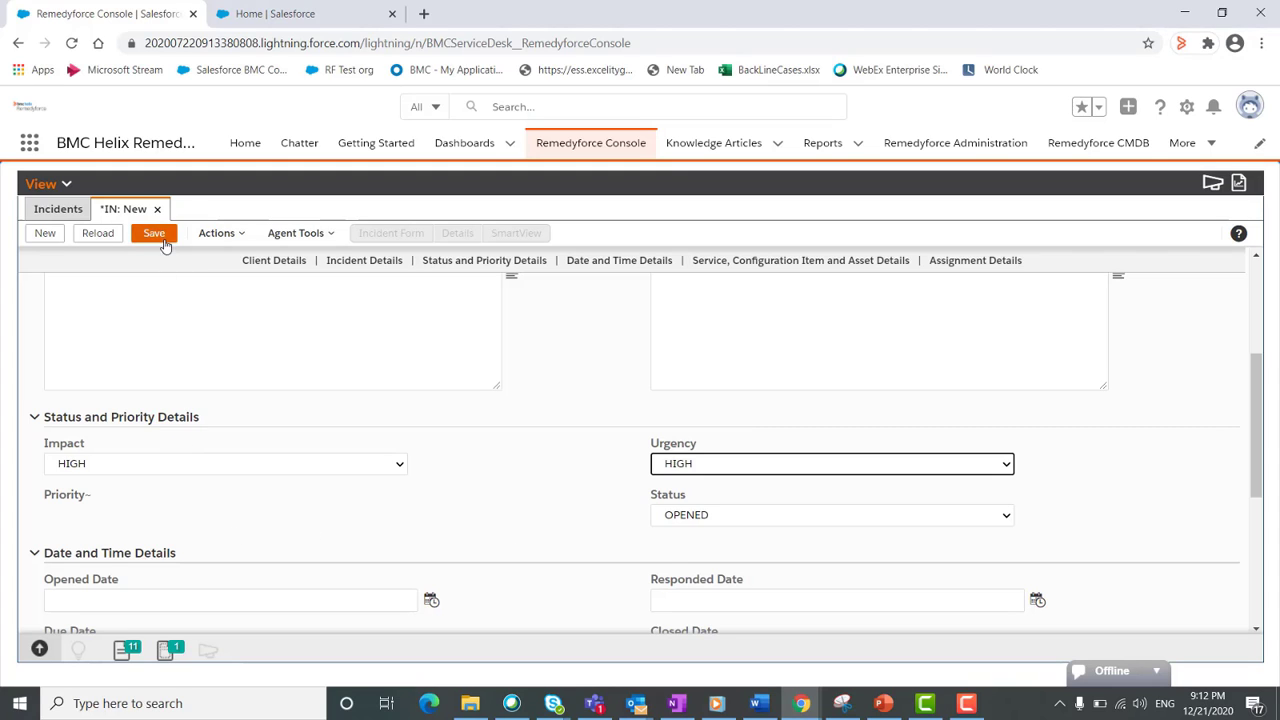
click(154, 233)
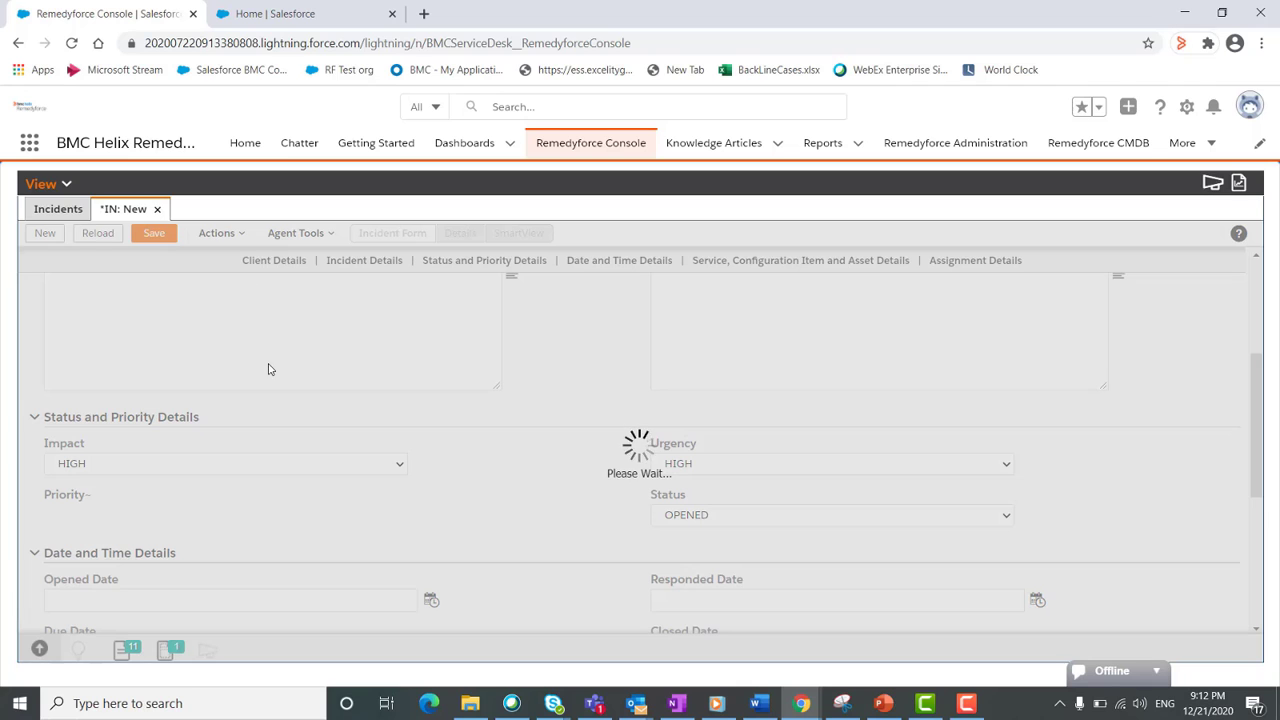
click(153, 234)
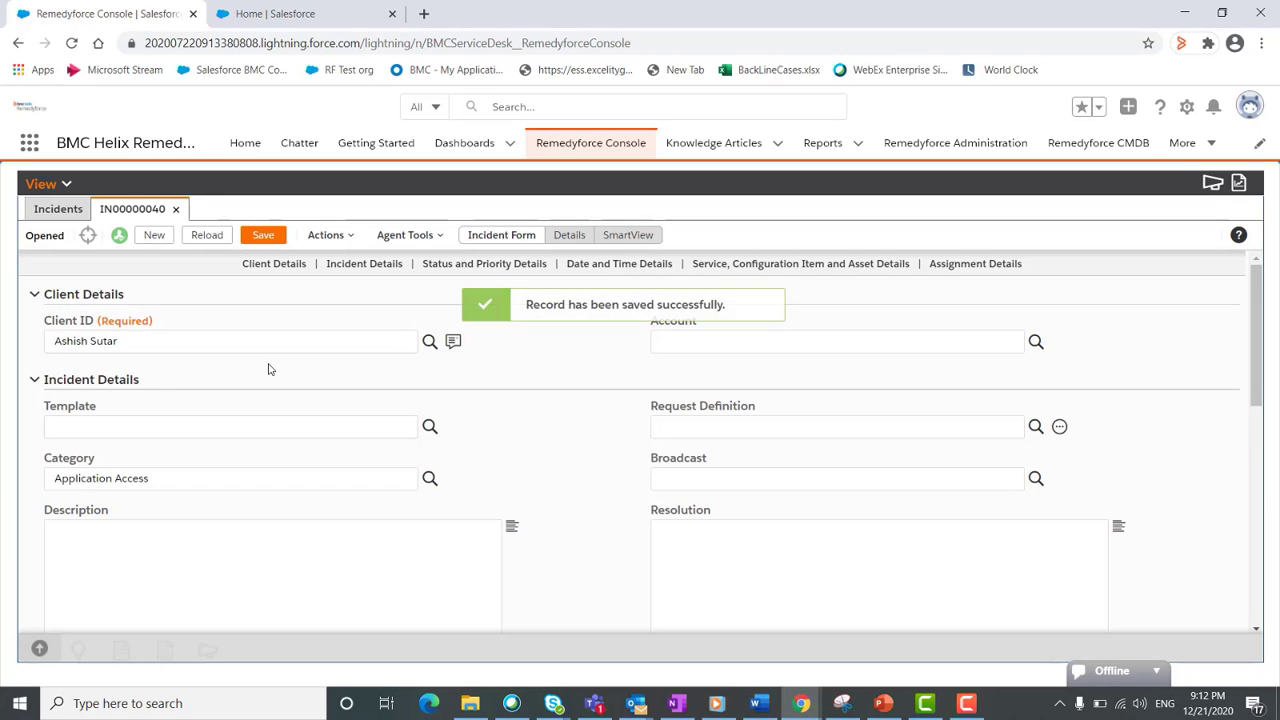
scroll(down, 3)
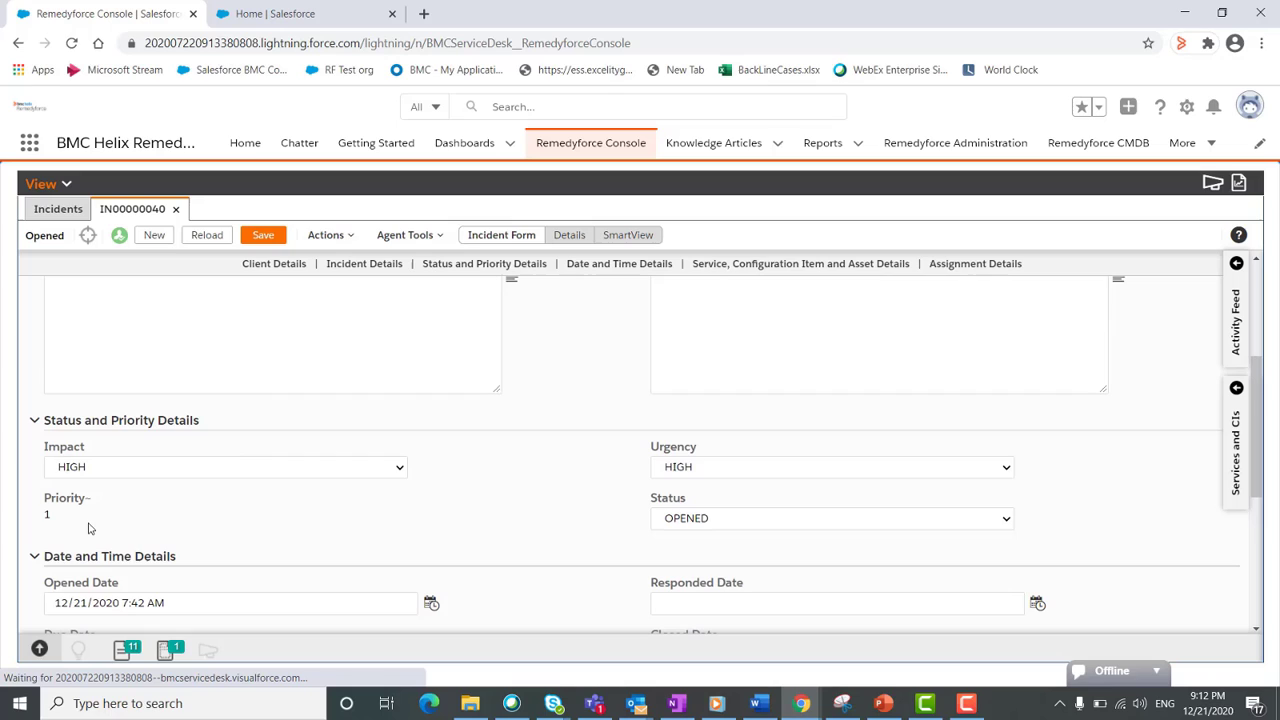
double_click(67, 497)
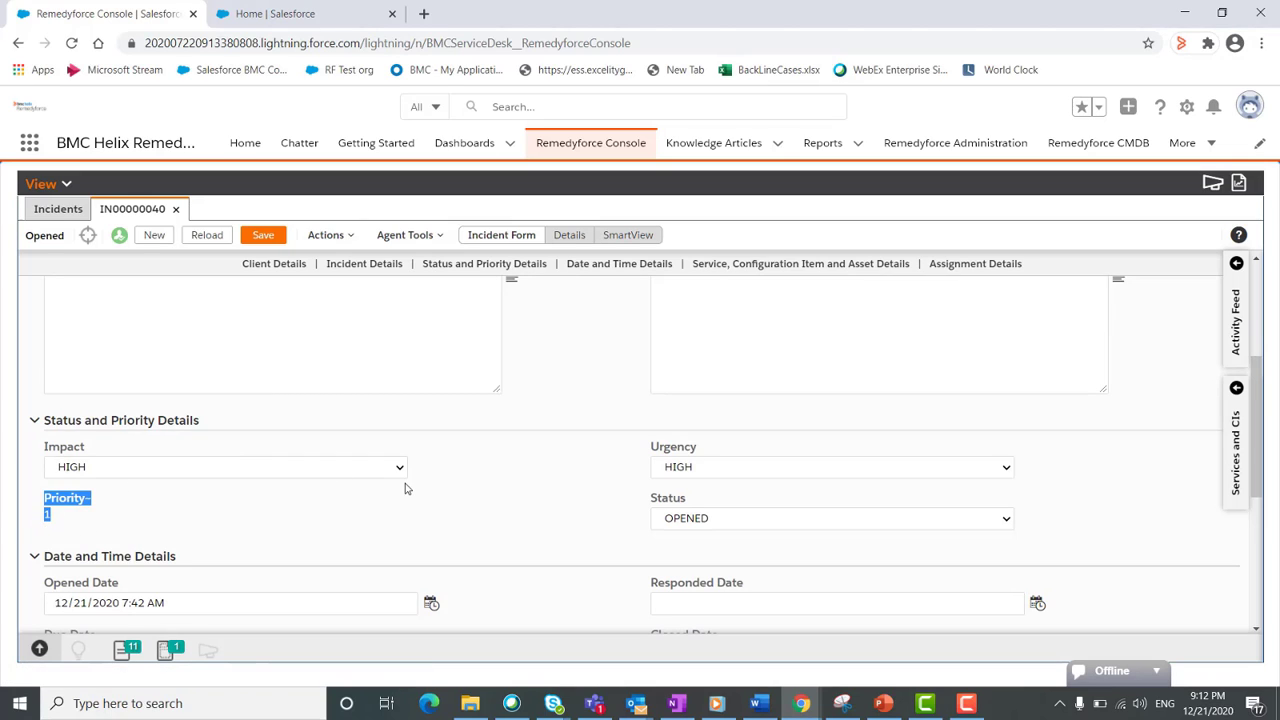
mouse_move(390, 414)
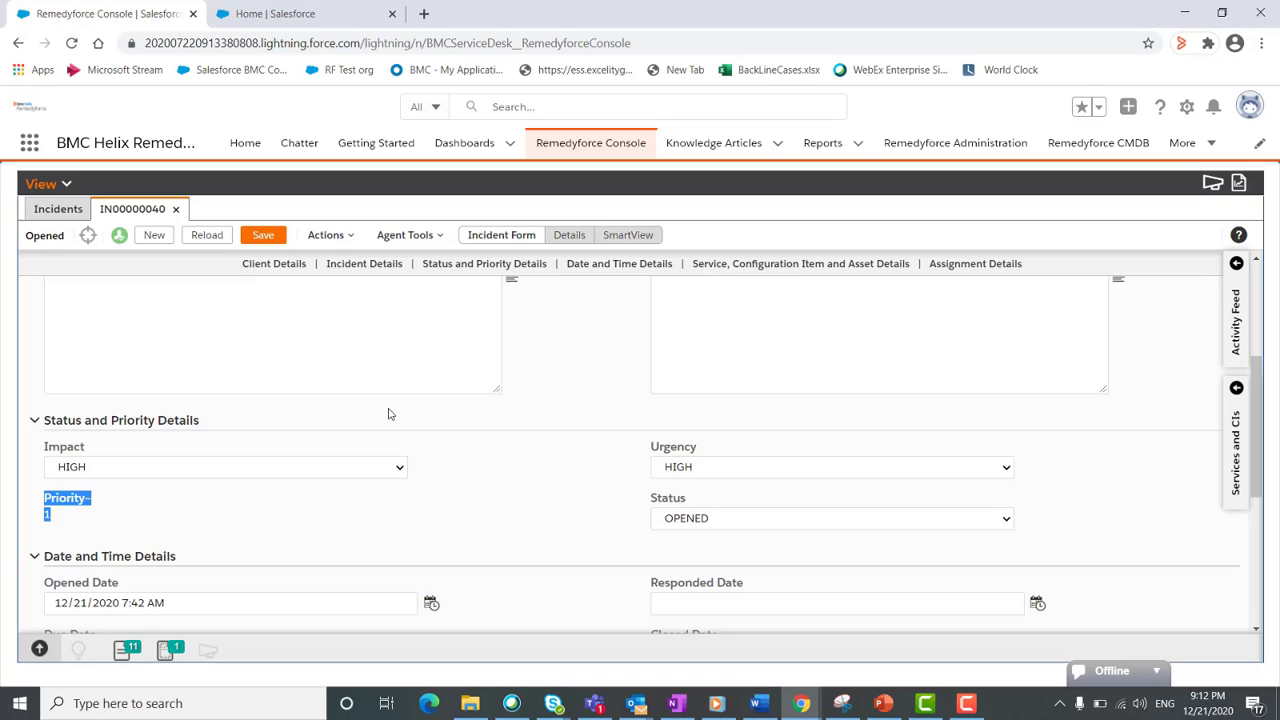
mouse_move(57, 208)
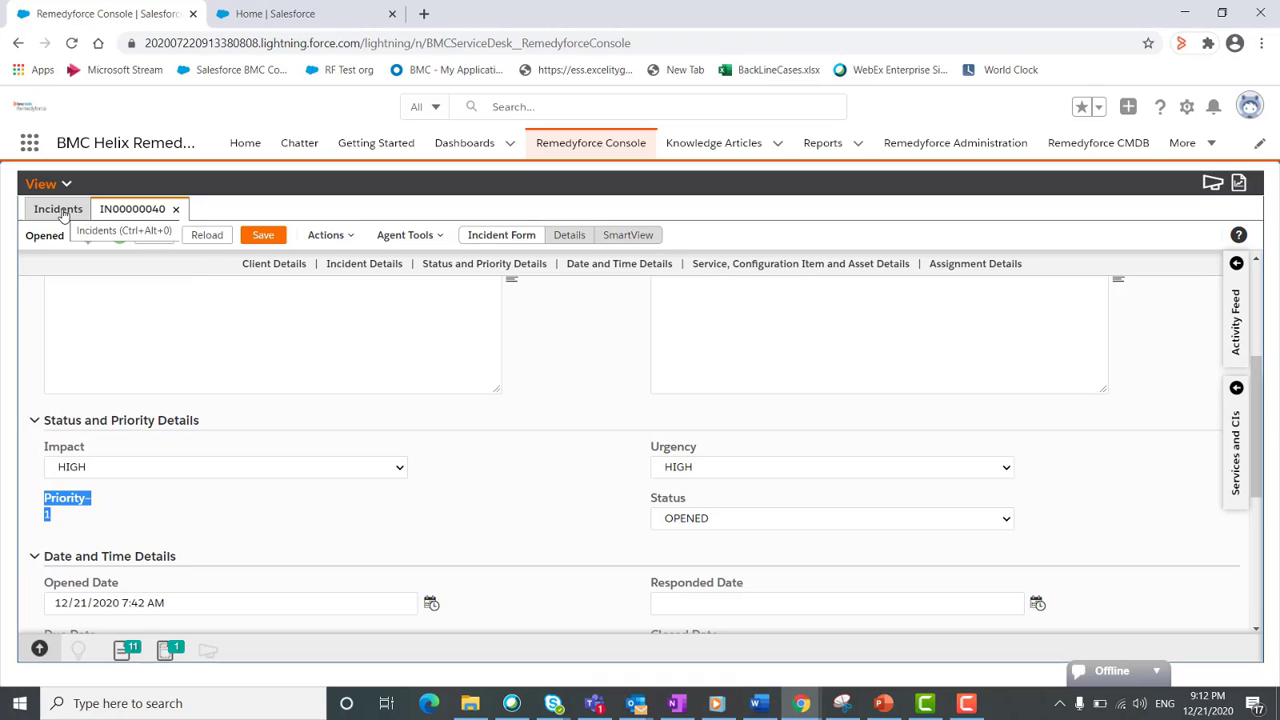